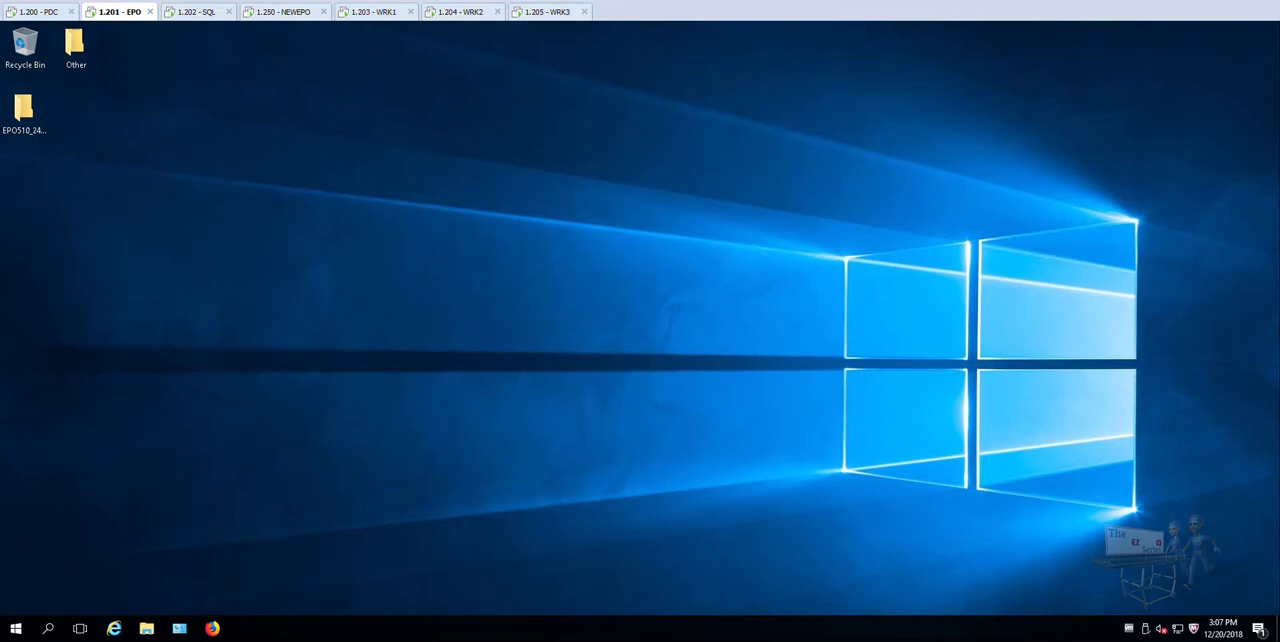
mouse_move(464, 248)
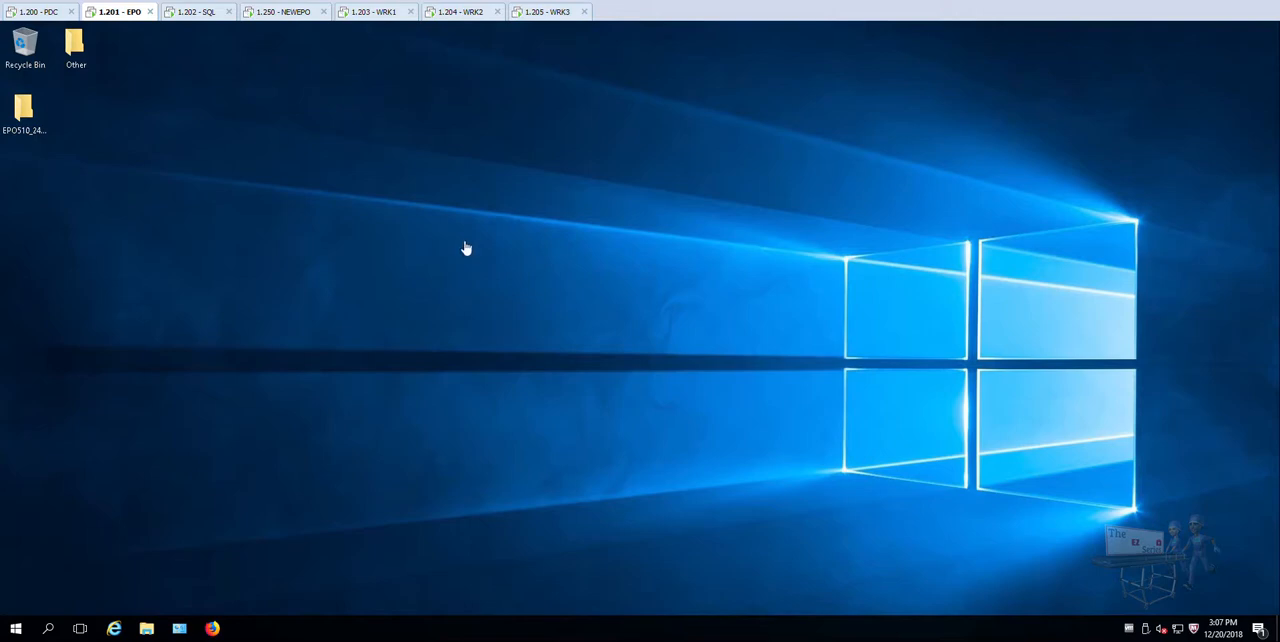
mouse_move(476, 258)
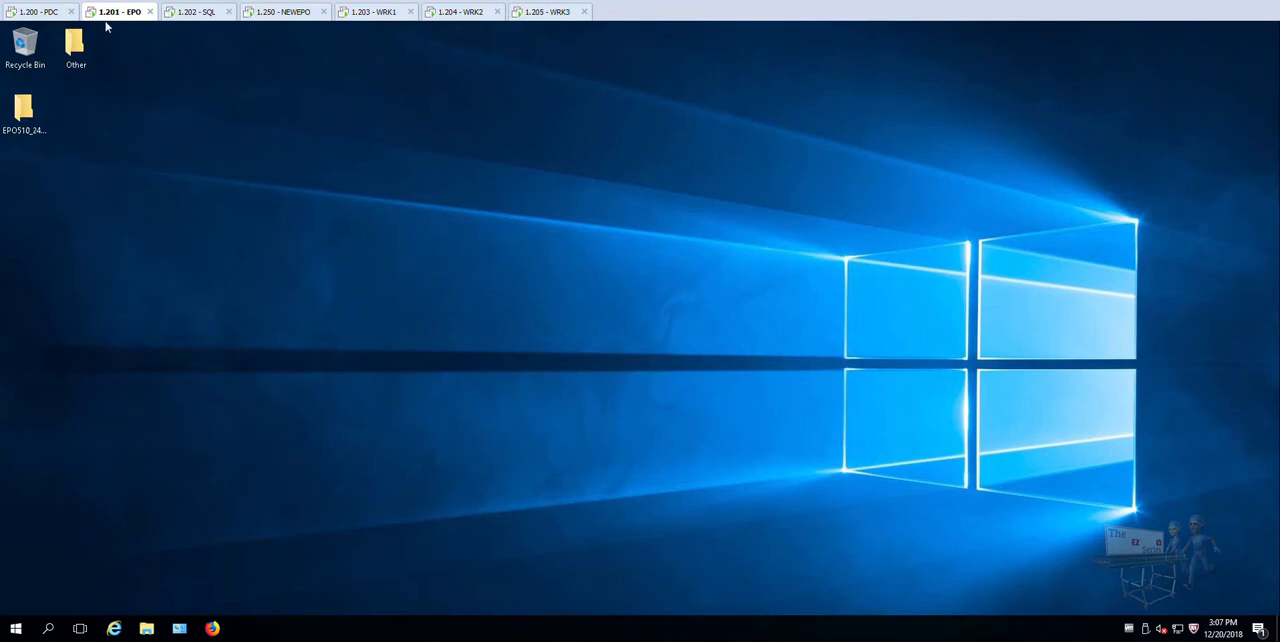
mouse_move(36, 10)
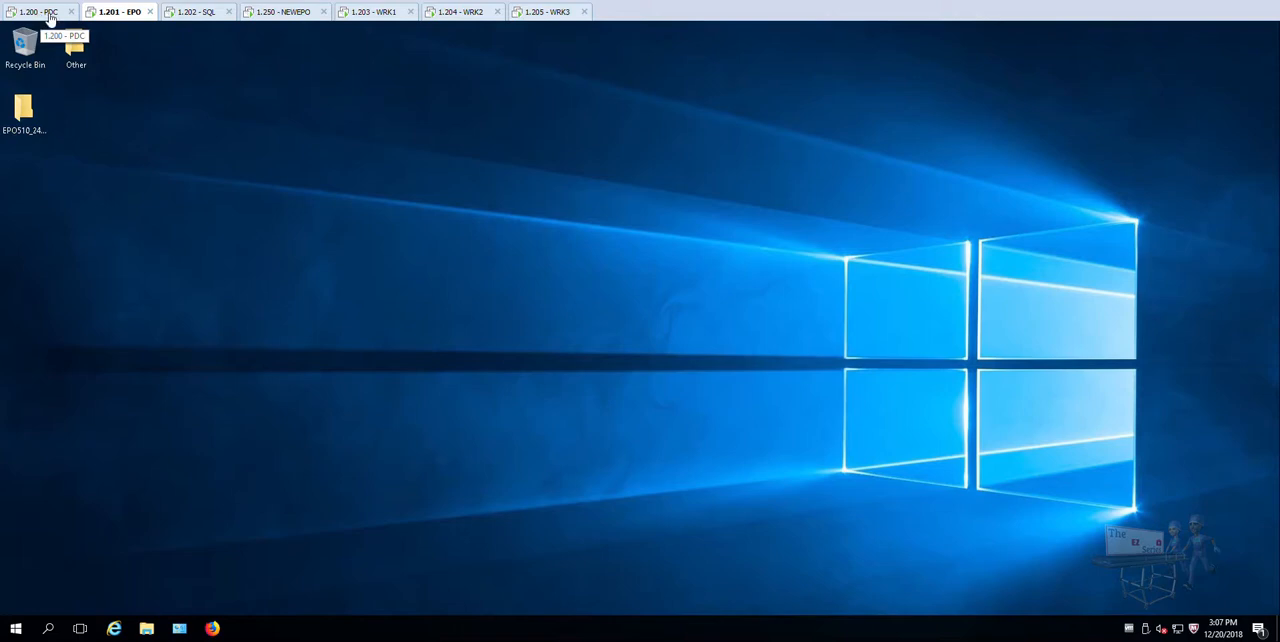
mouse_move(118, 10)
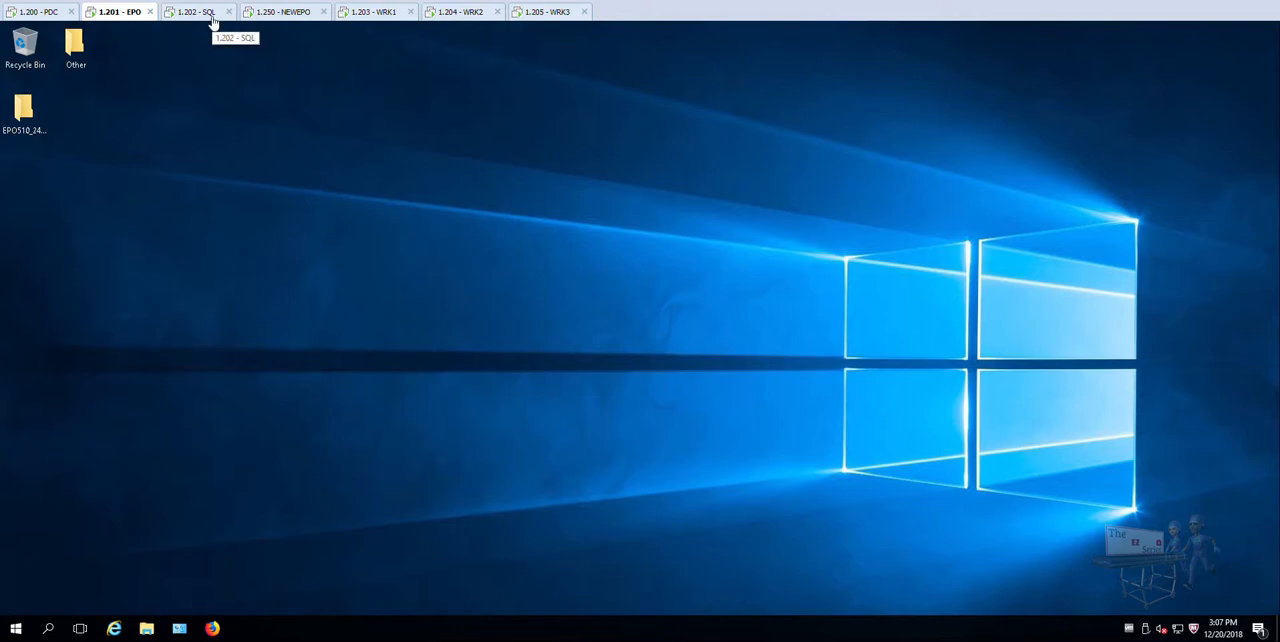
mouse_move(300, 12)
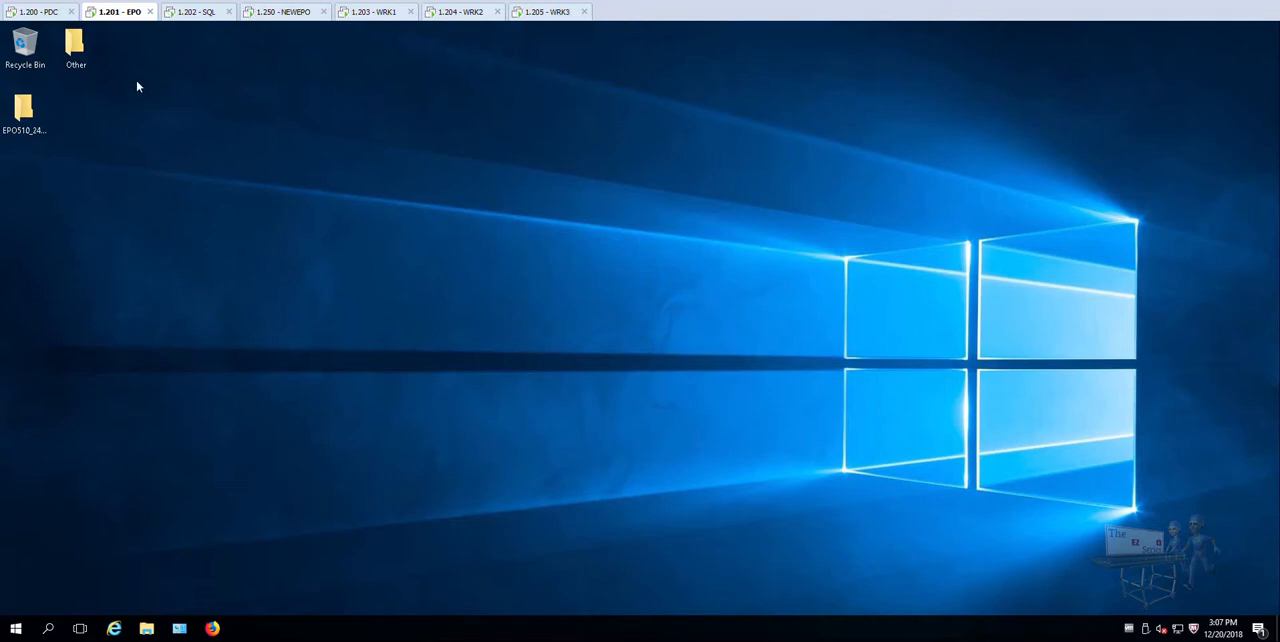
mouse_move(332, 238)
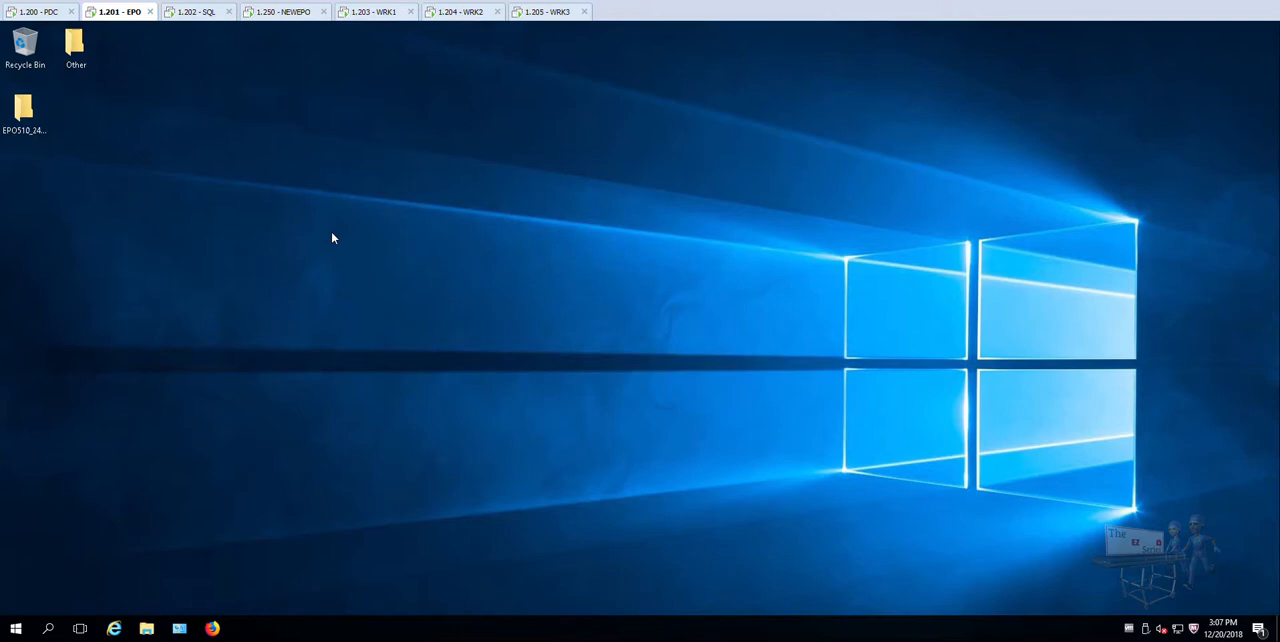
Step: Browse the contents of Local Disk (C:) in File Explorer, then close the window
click(146, 628)
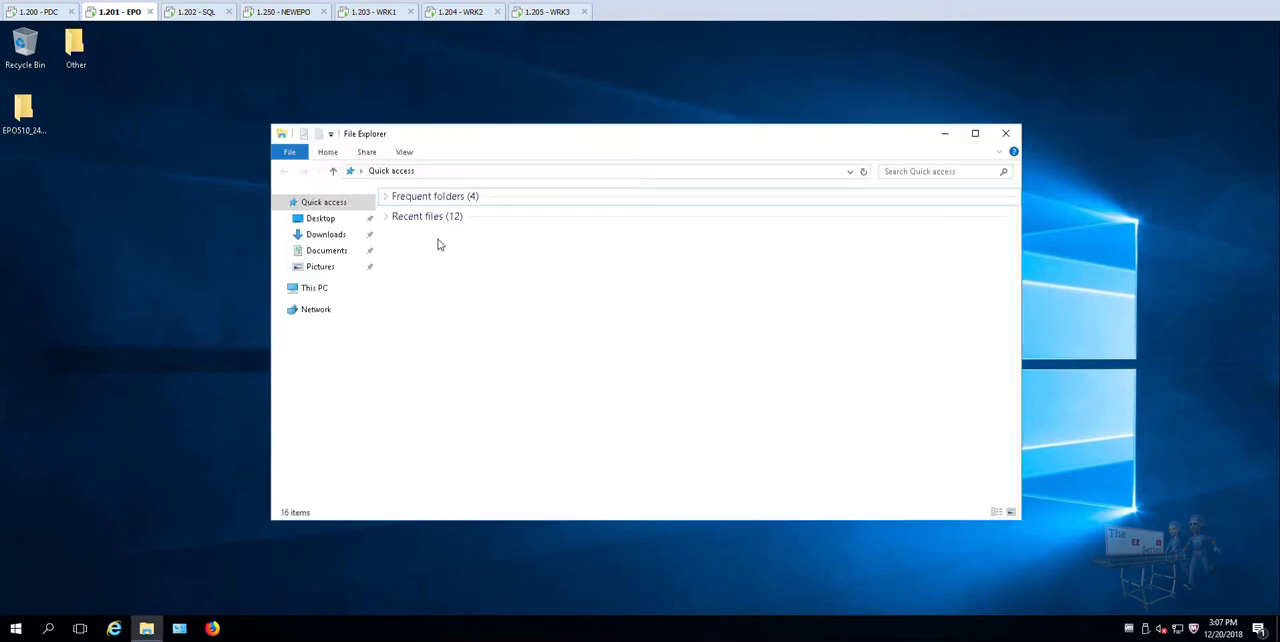
click(330, 400)
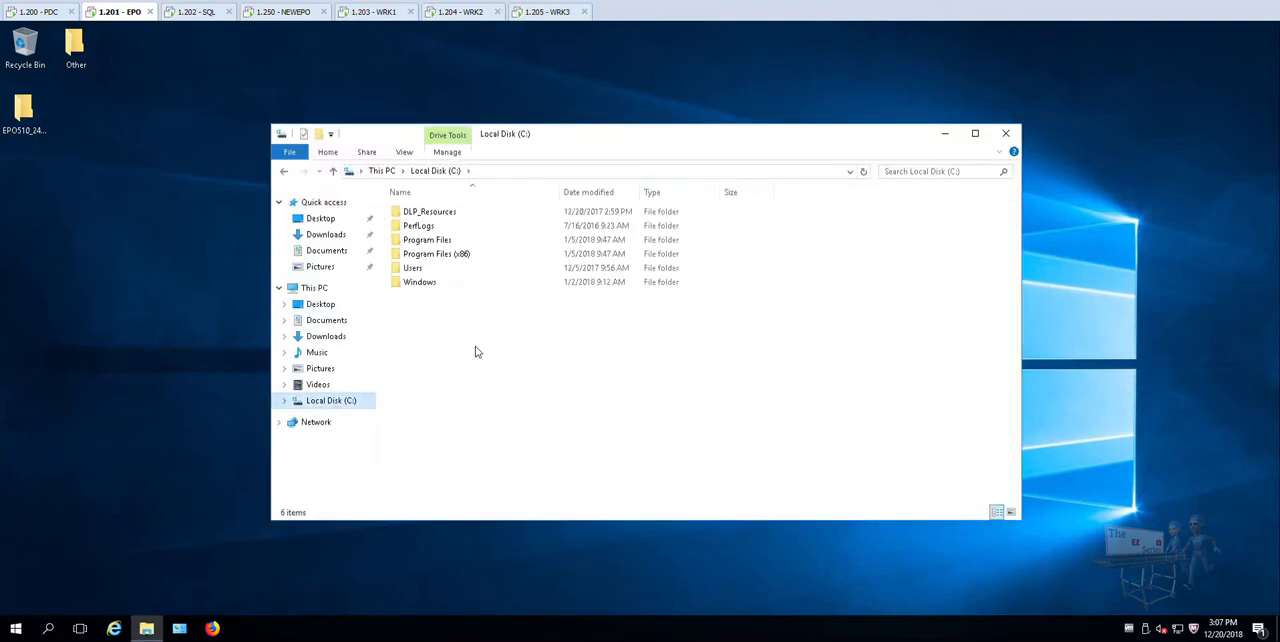
mouse_move(512, 330)
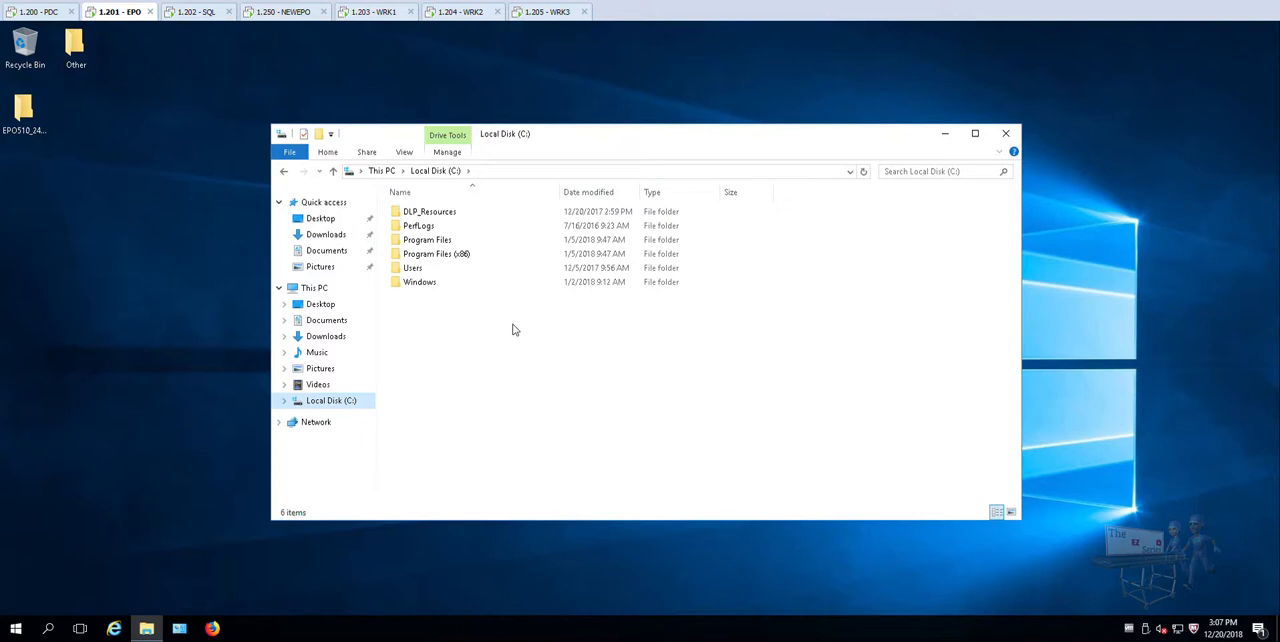
click(1004, 132)
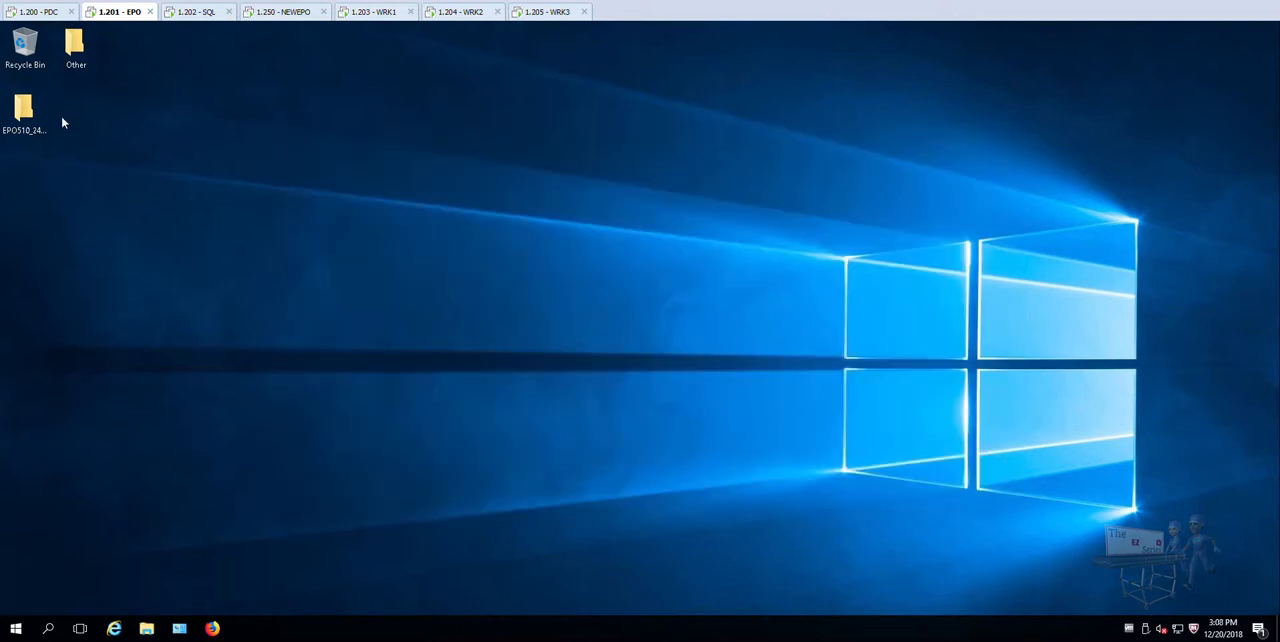
Step: Launch Setup from the EPO510_2428_10_LR3 installer folder on the desktop
double_click(22, 110)
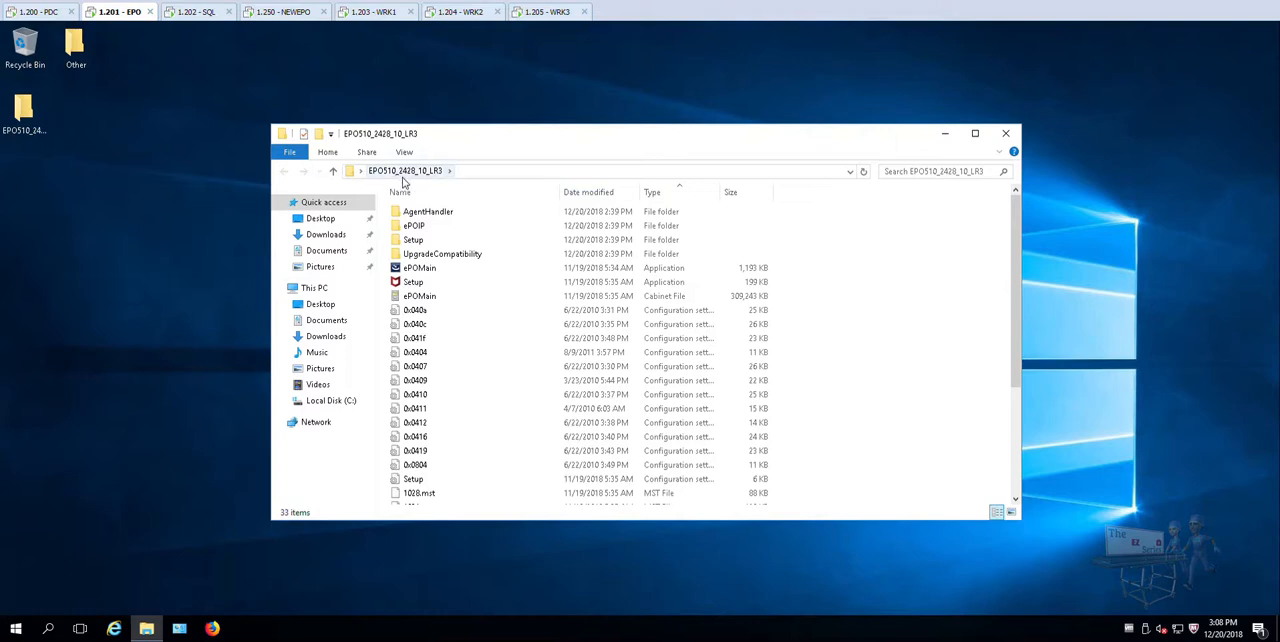
mouse_move(410, 180)
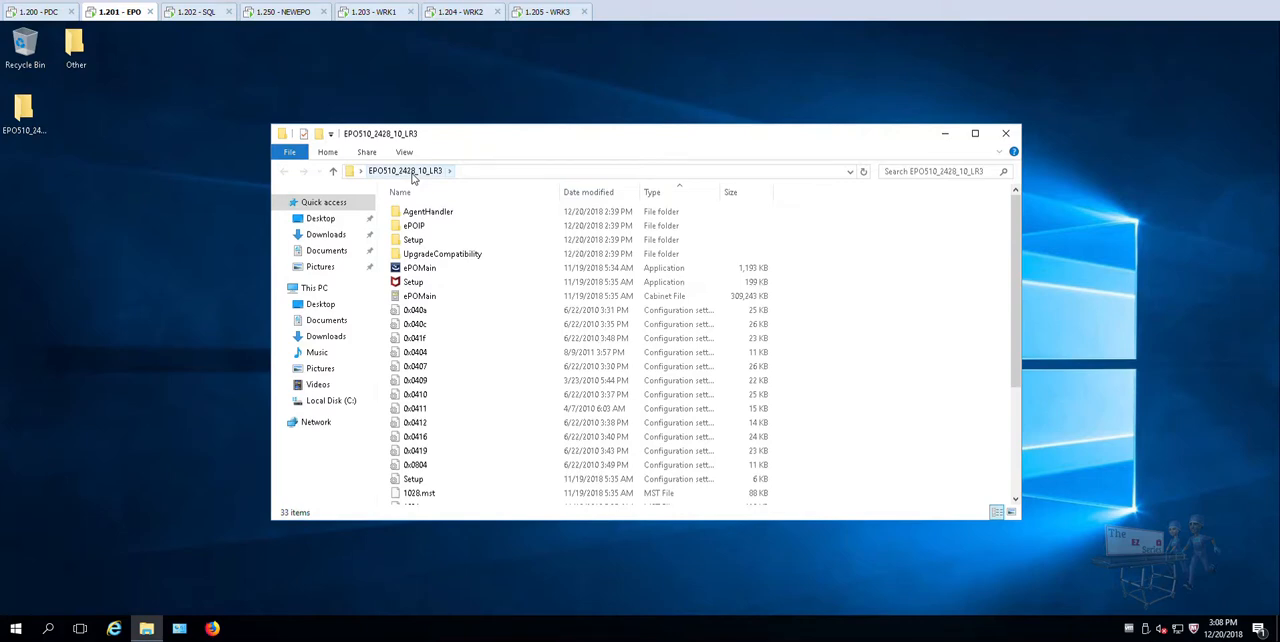
click(414, 280)
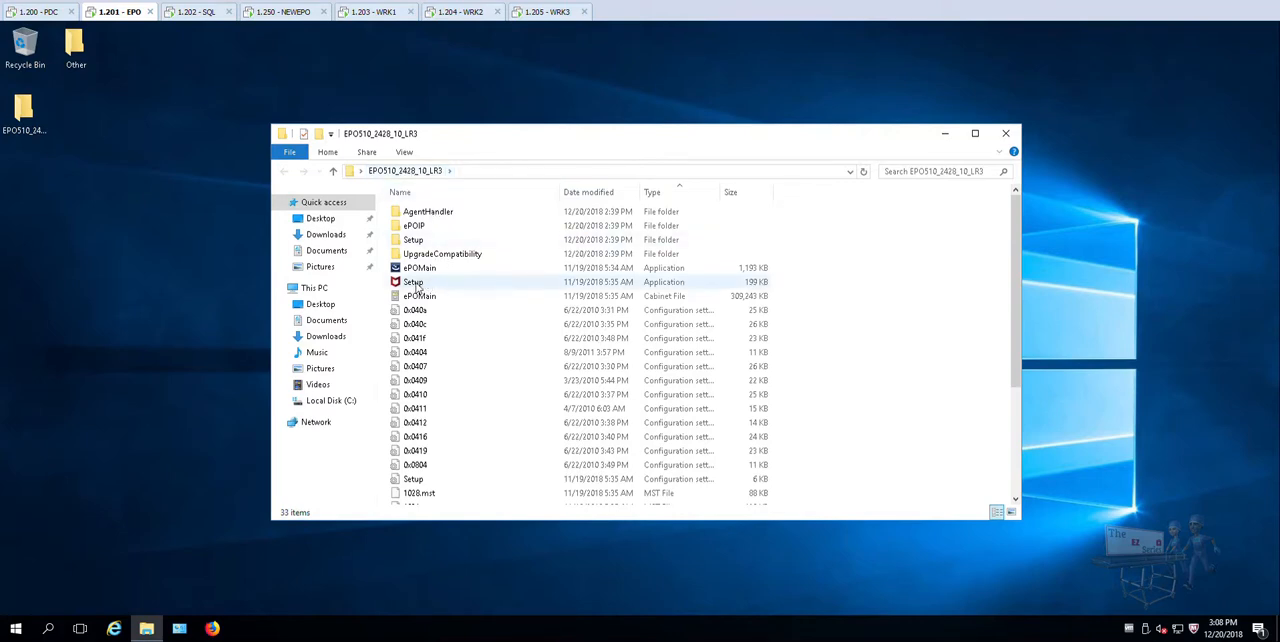
double_click(414, 282)
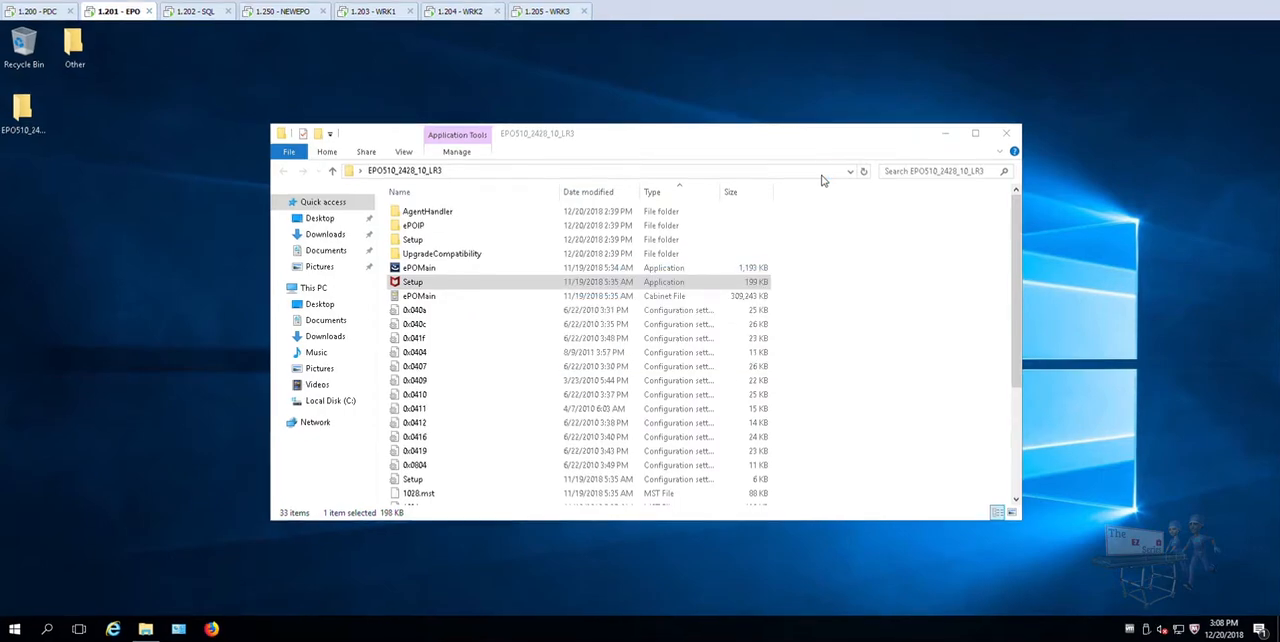
double_click(412, 280)
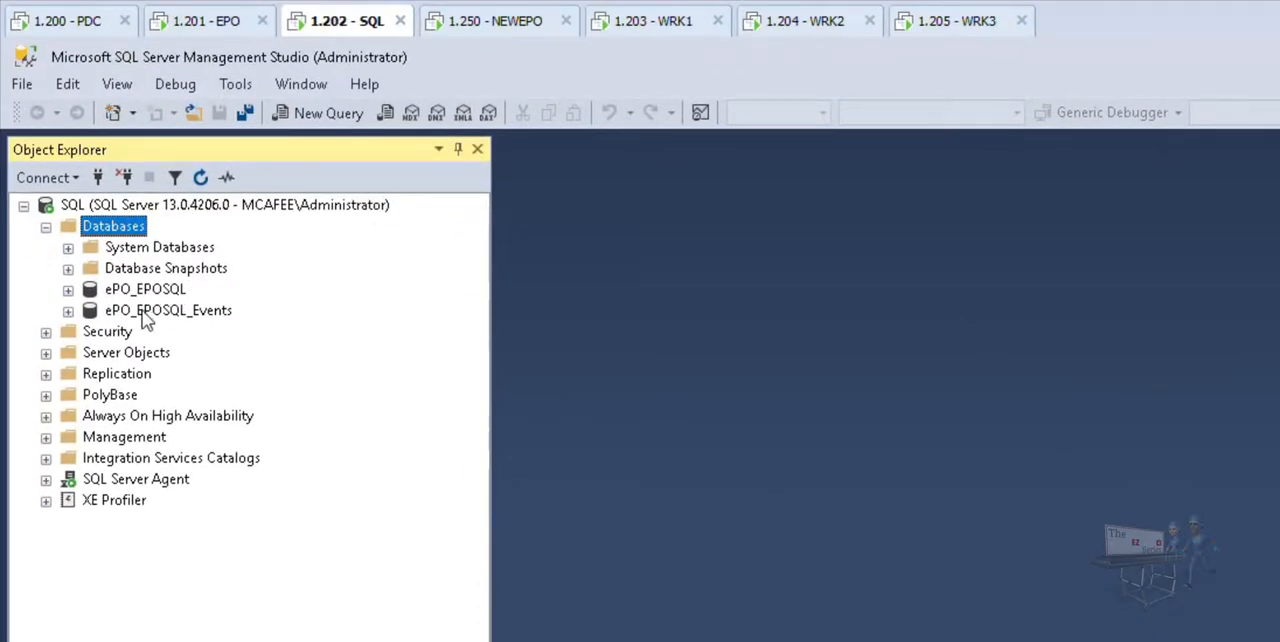
Step: Switch back to the 1.201 - EPO VM showing the ePO 5.10.0 installer welcome page
click(144, 288)
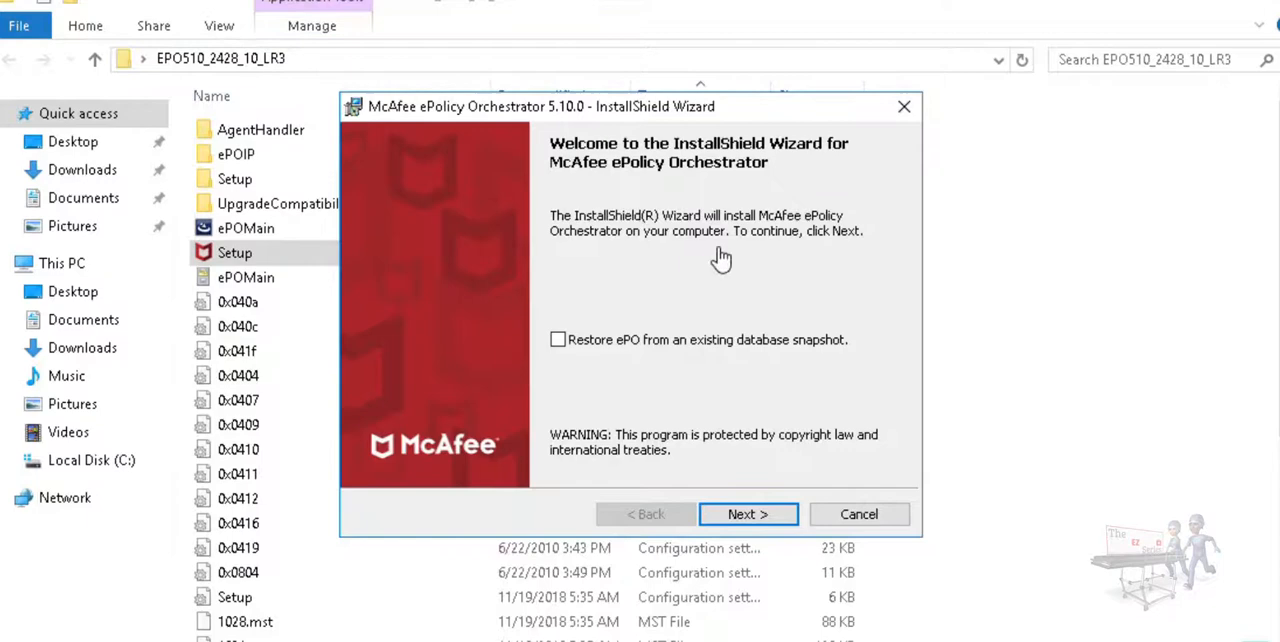
mouse_move(608, 350)
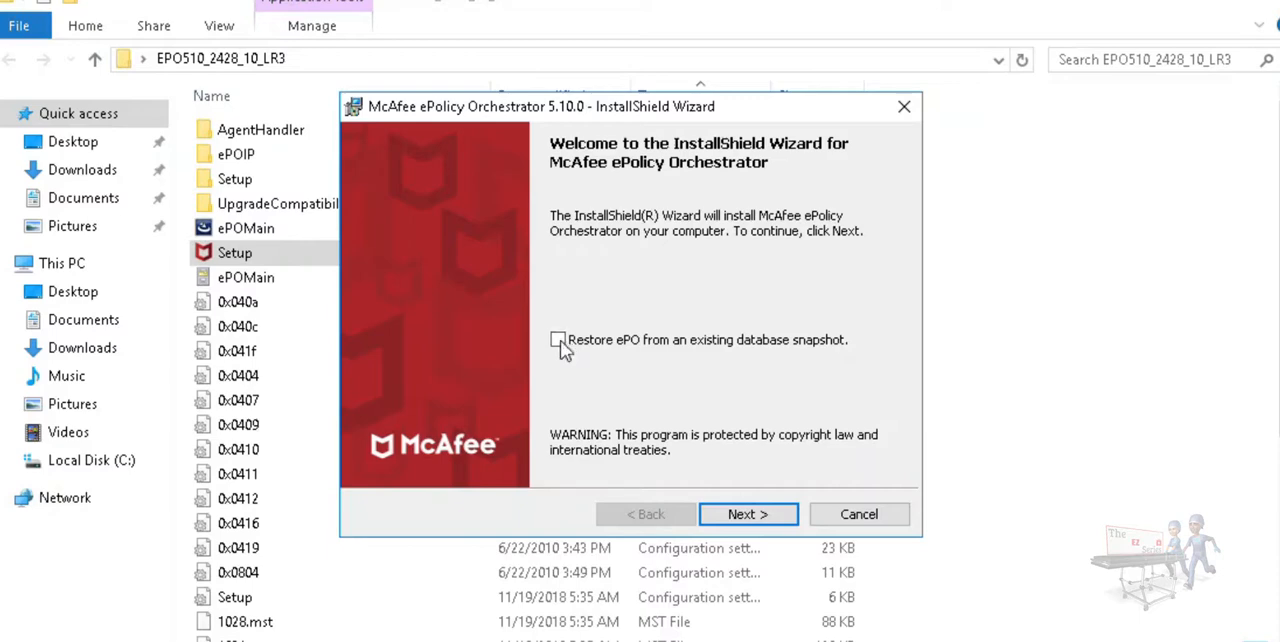
Step: Enable 'Restore ePO from an existing database snapshot' and keep the default McAfee\ePolicy Orchestrator destination folder
click(556, 340)
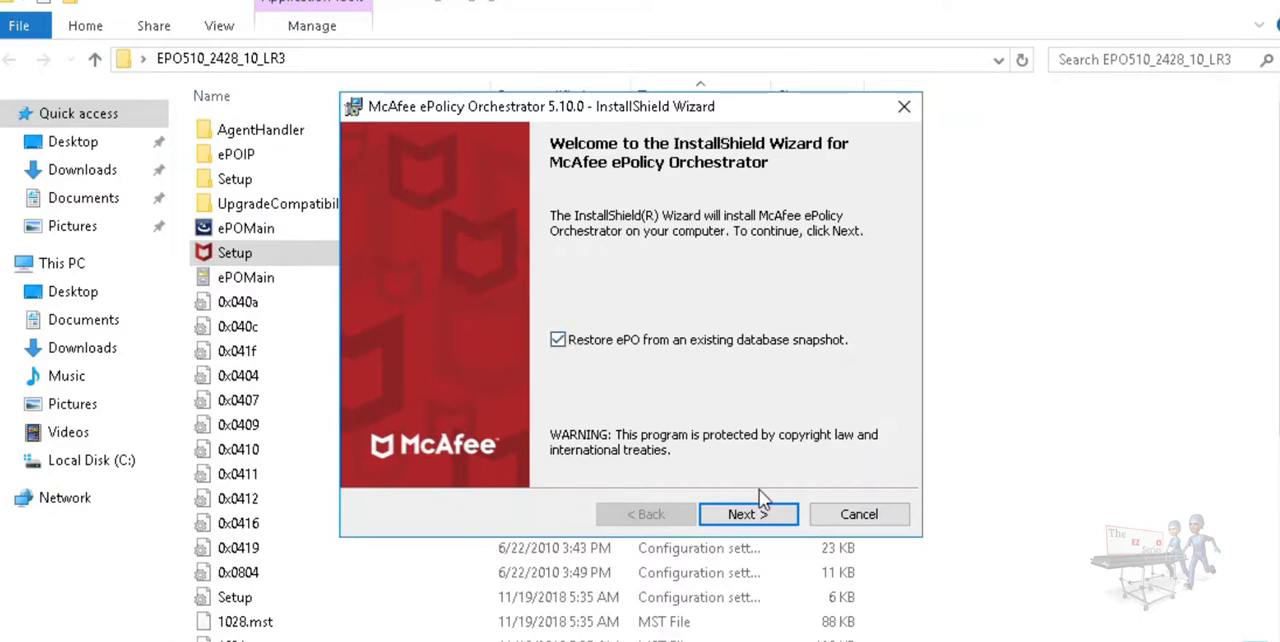
click(748, 512)
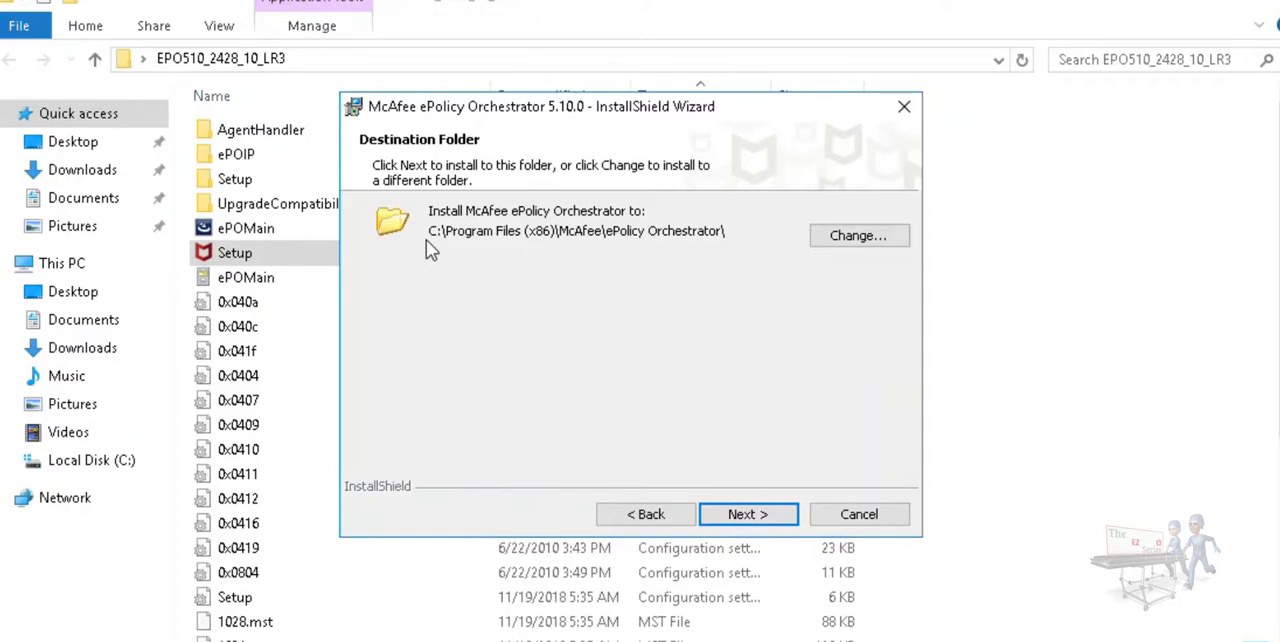
mouse_move(740, 252)
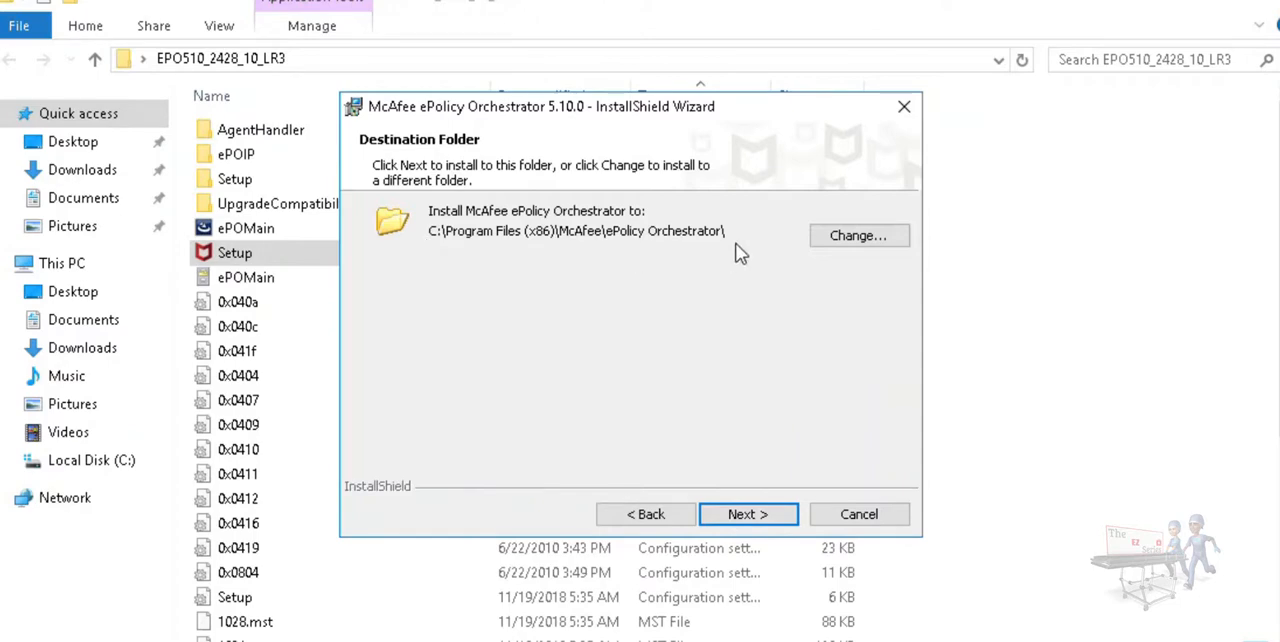
mouse_move(436, 258)
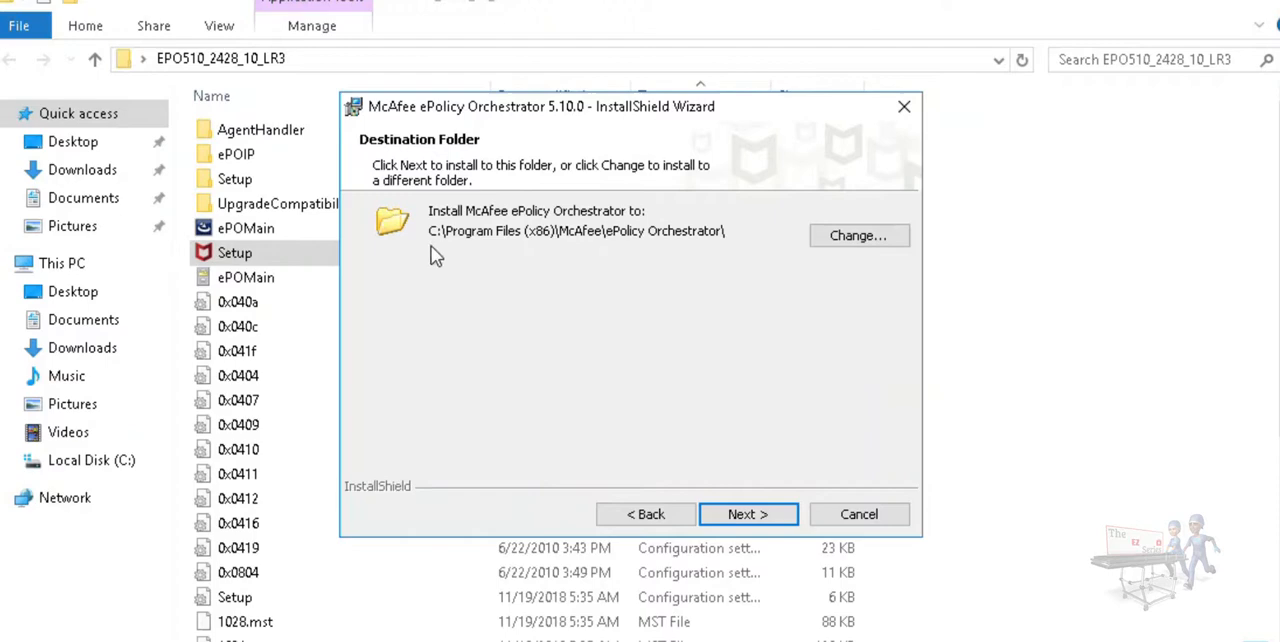
click(748, 512)
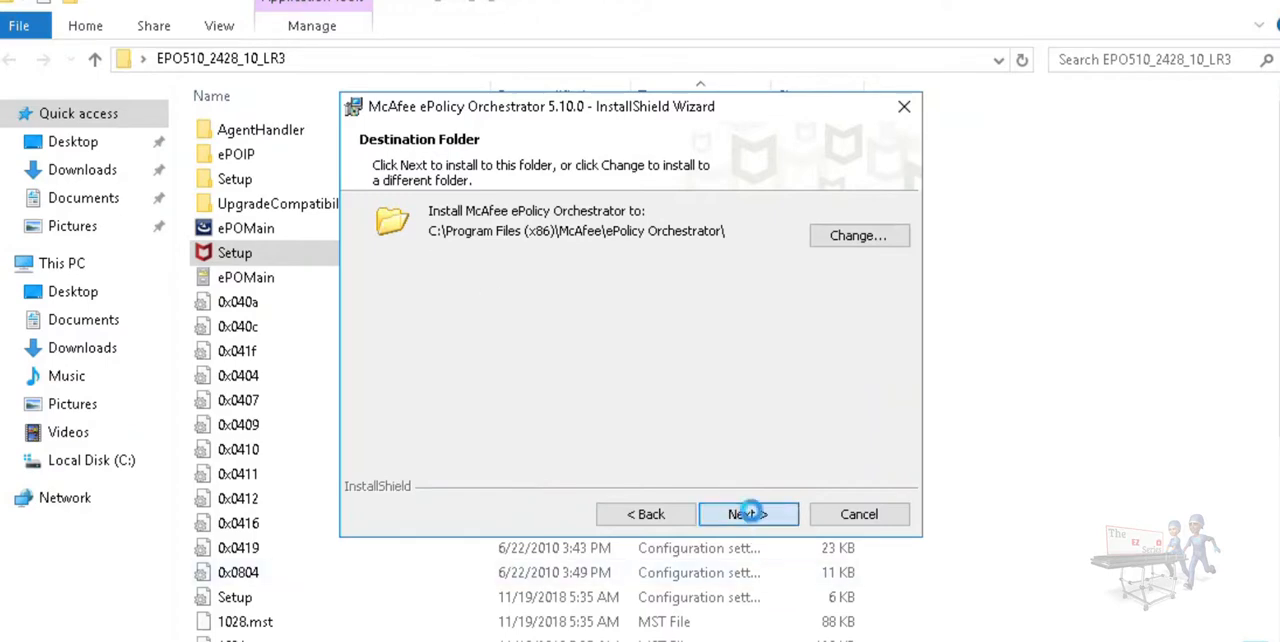
click(748, 512)
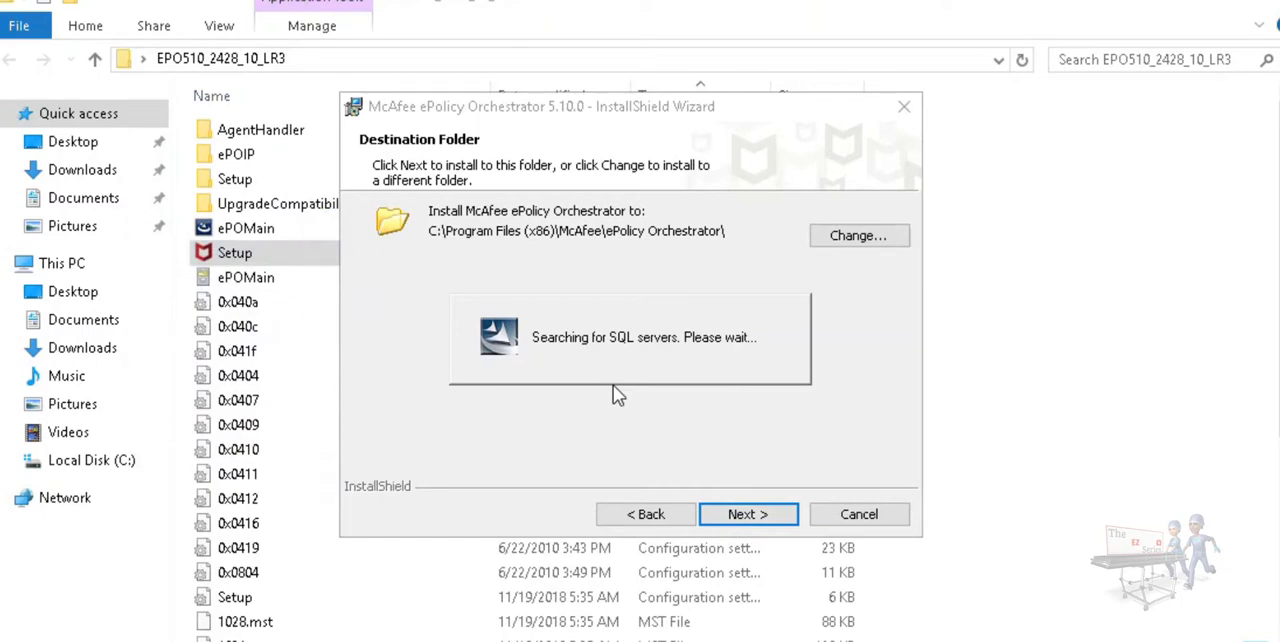
Step: Proceed to the Database Information page and list the available database servers
click(748, 512)
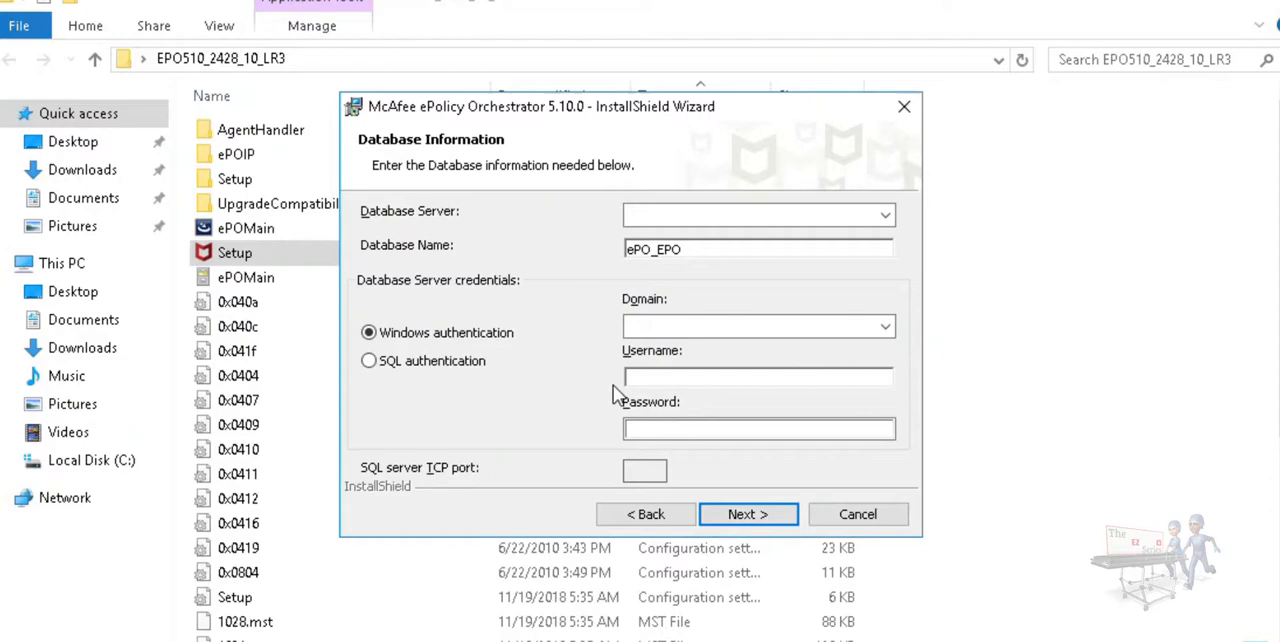
mouse_move(592, 380)
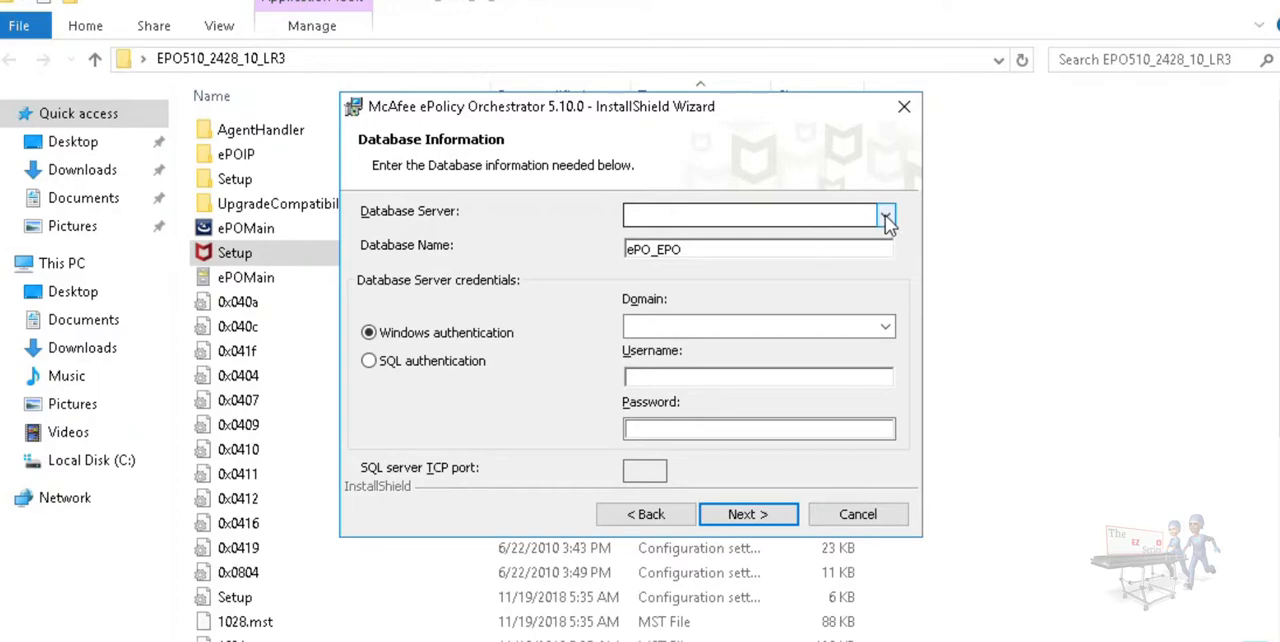
click(884, 216)
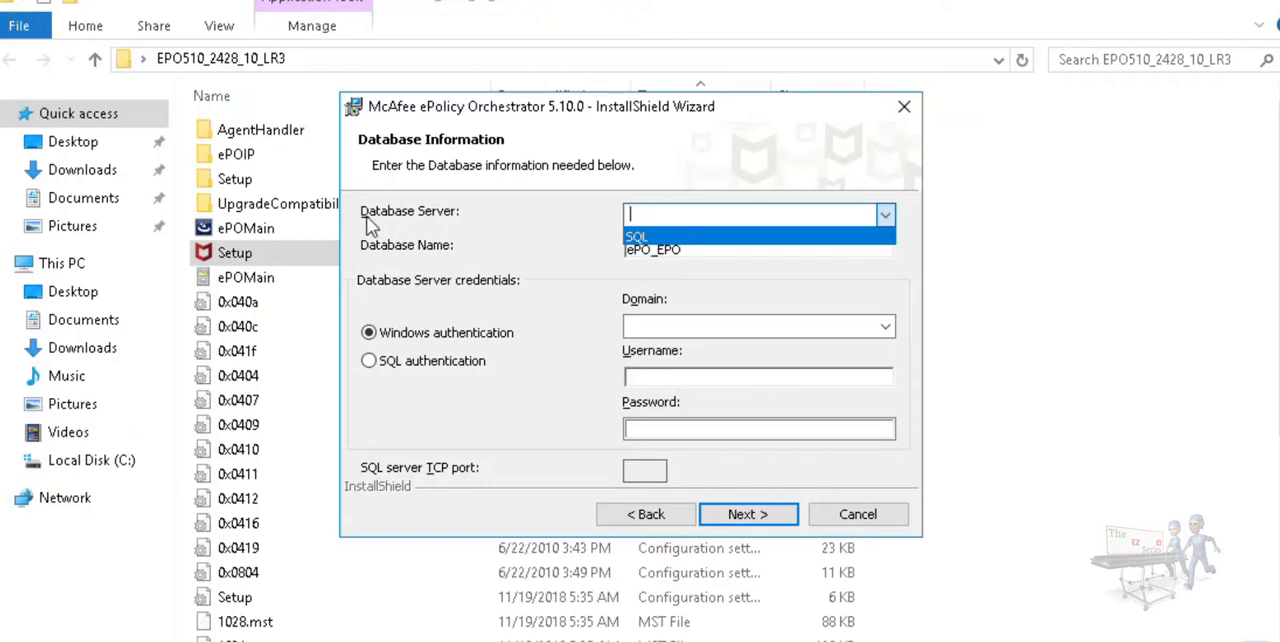
mouse_move(440, 228)
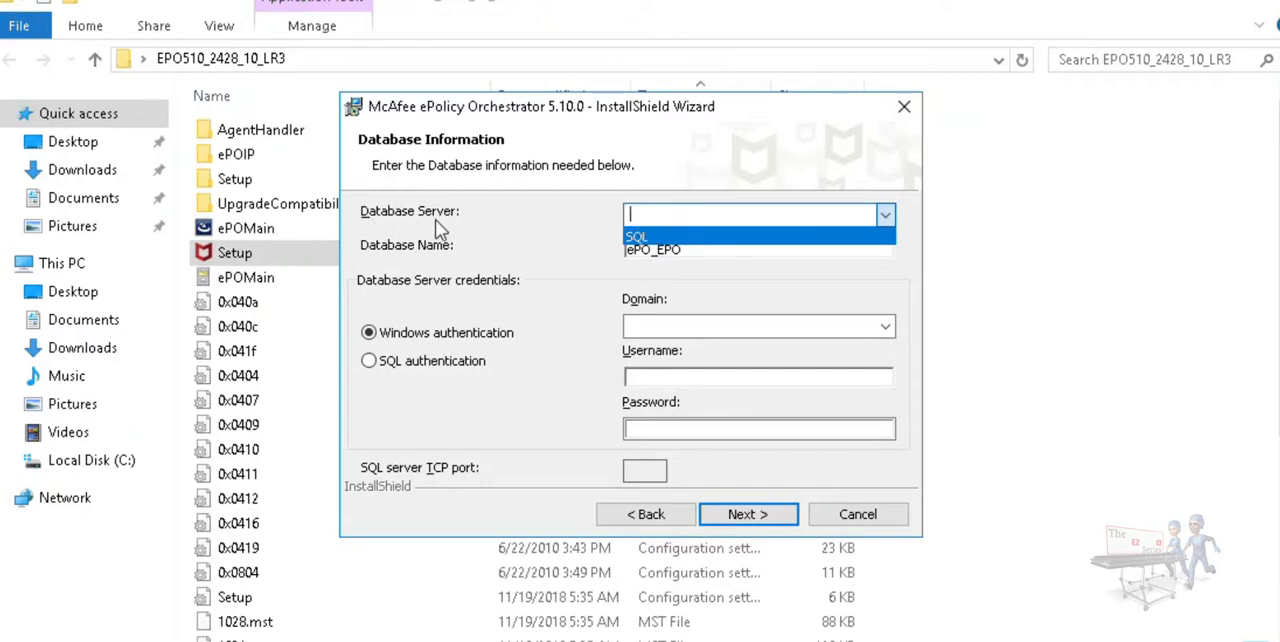
mouse_move(448, 258)
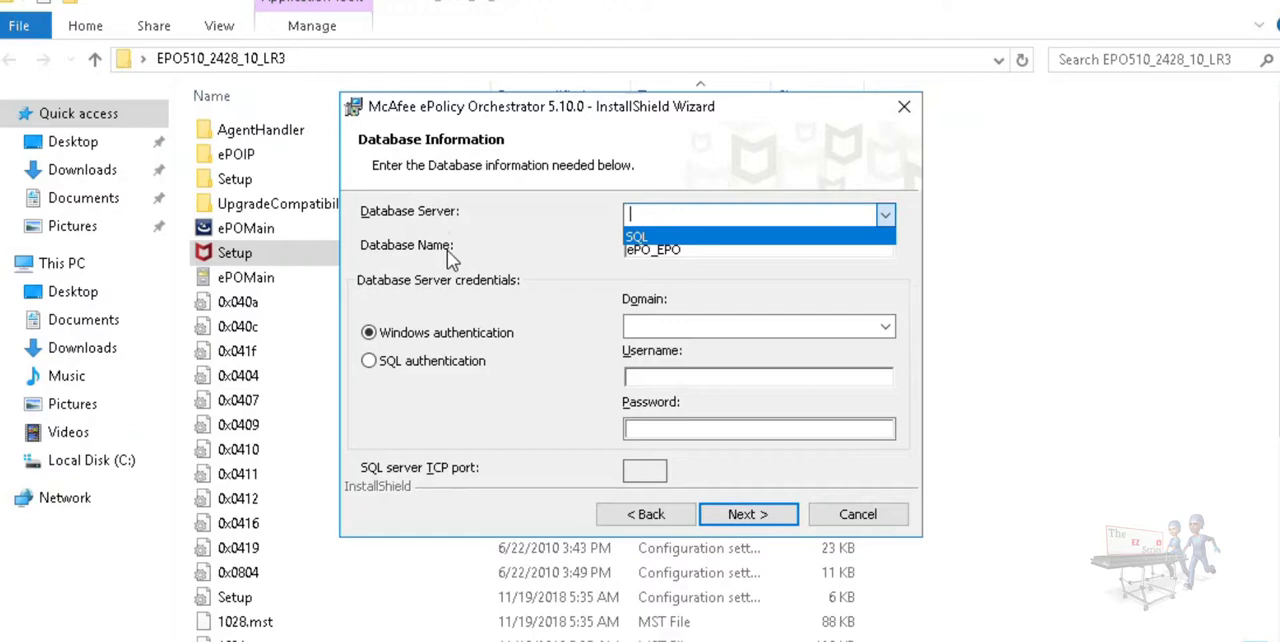
mouse_move(690, 250)
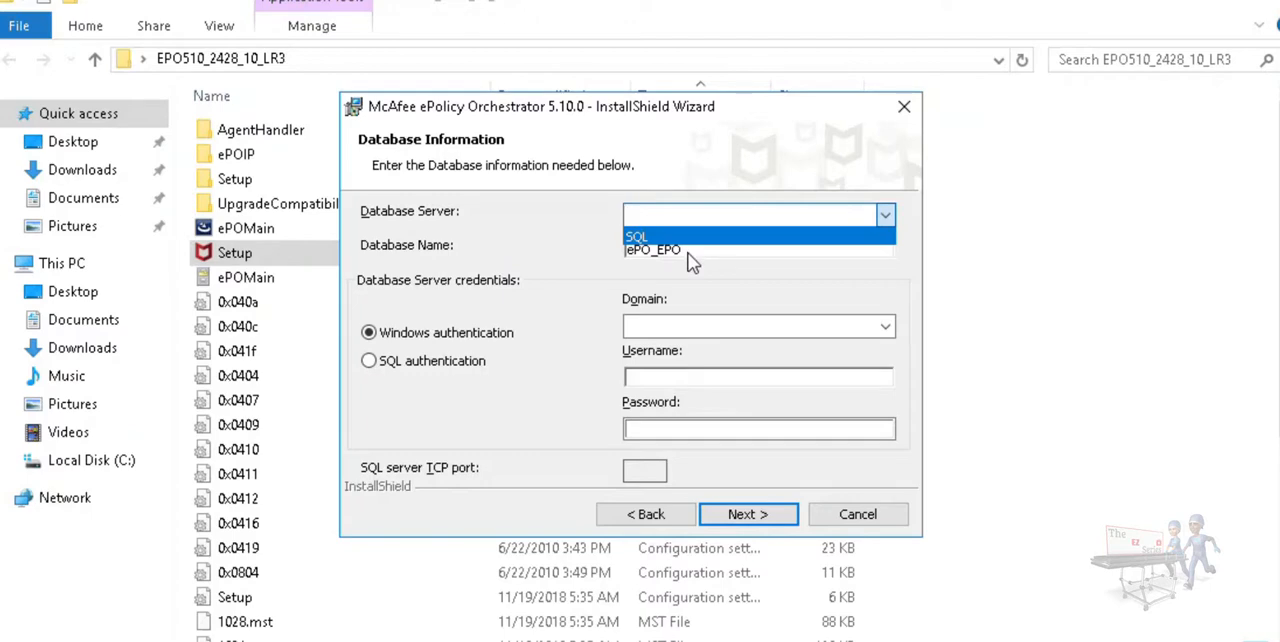
mouse_move(678, 182)
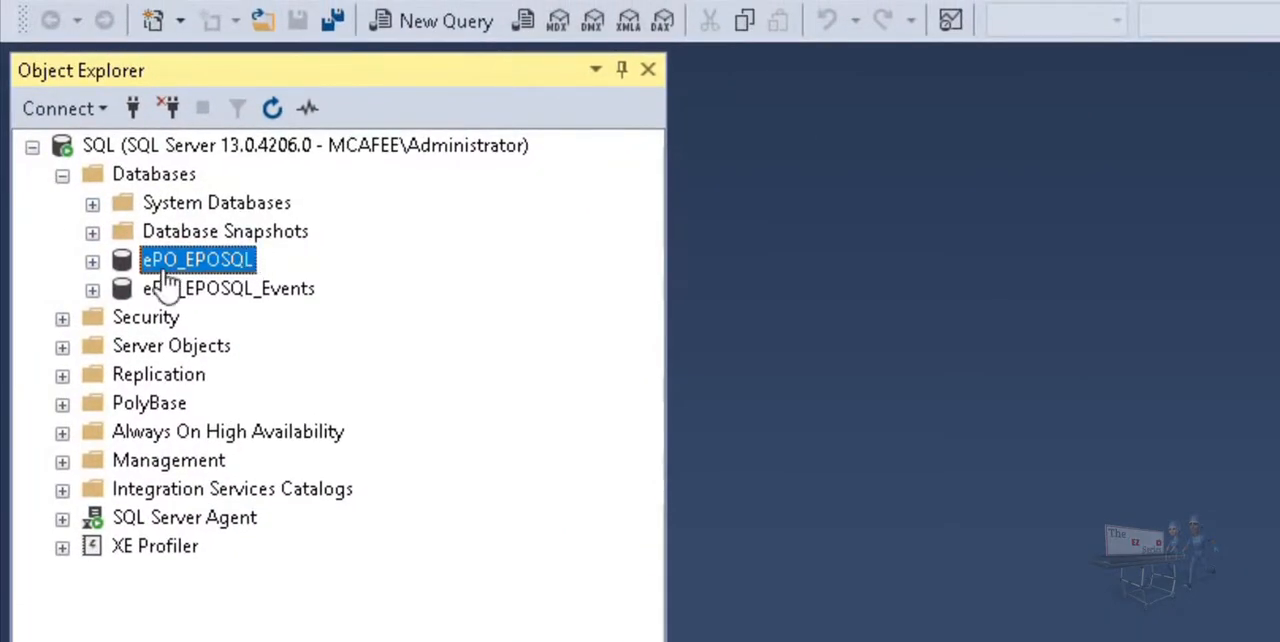
mouse_move(338, 12)
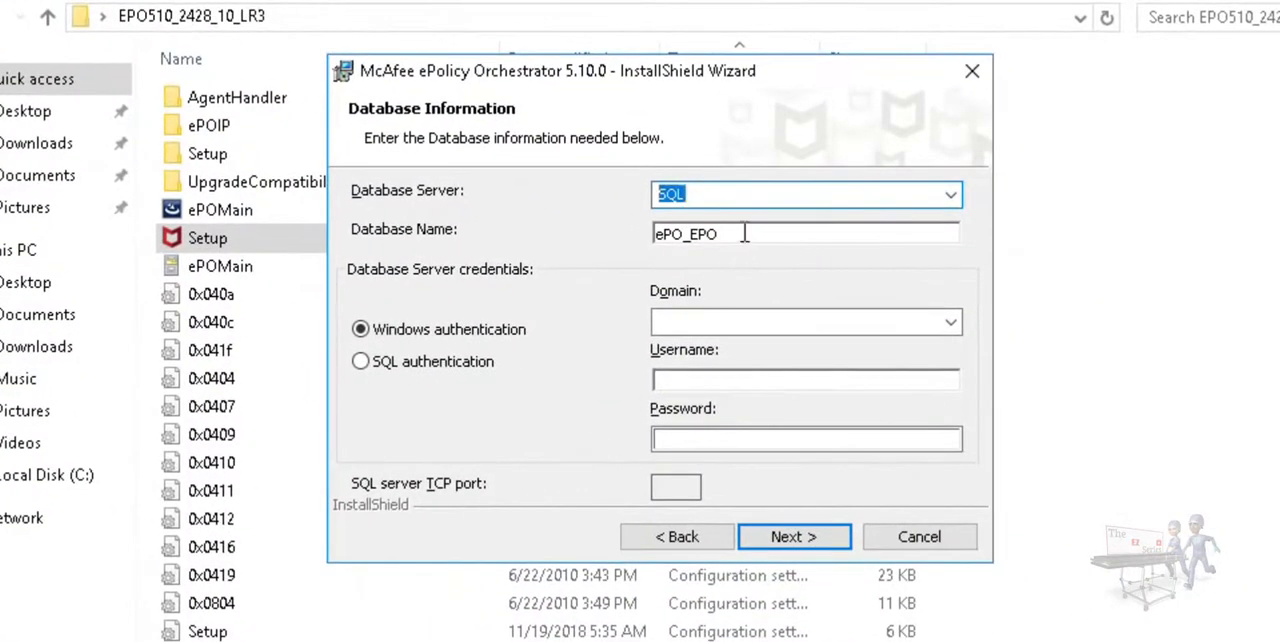
Step: Submit database ePO_EPOSQL on the SQL server with SQL authentication as user sa
text(SQL)
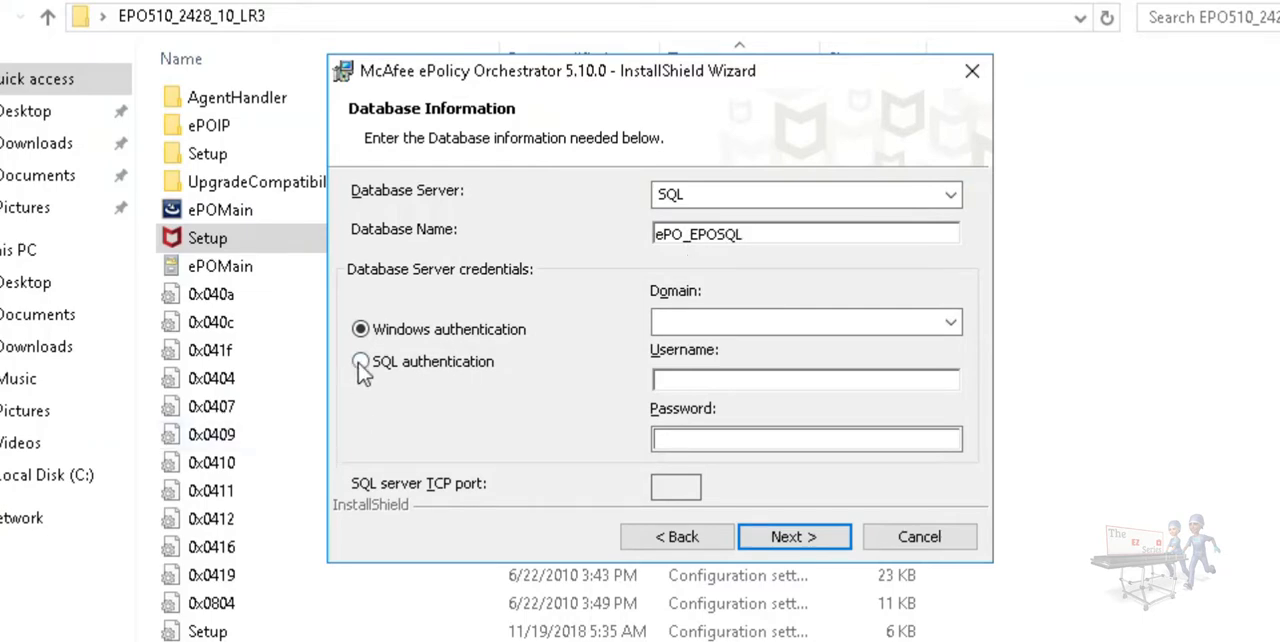
click(360, 360)
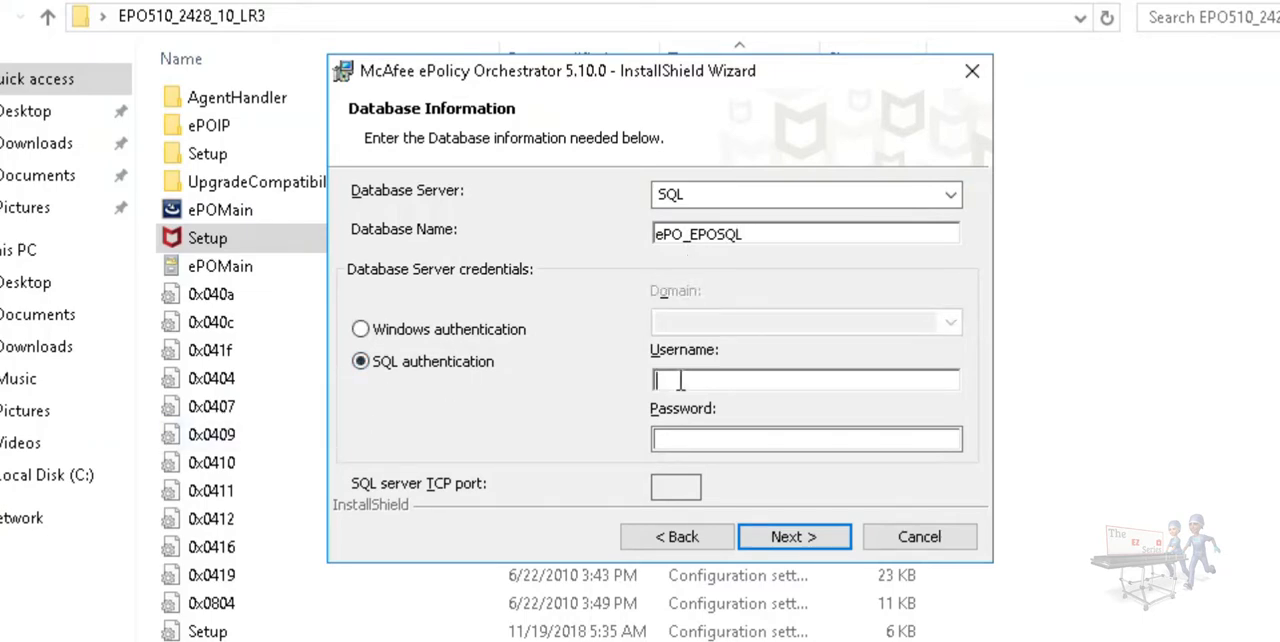
text(sa)
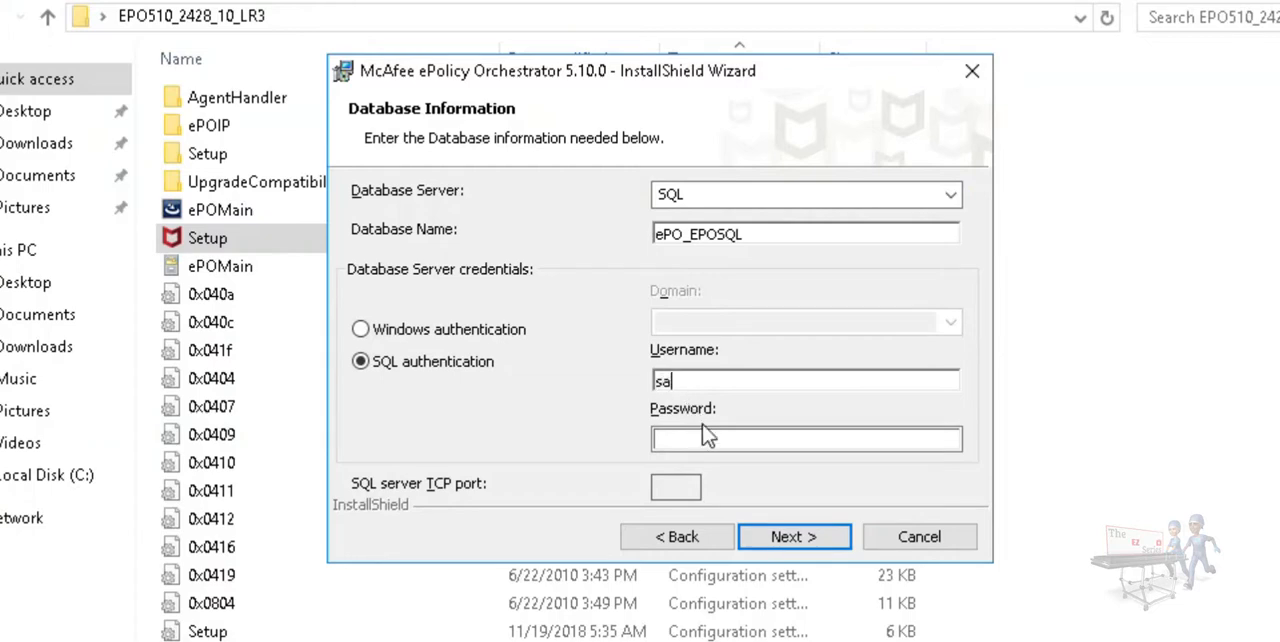
text(••)
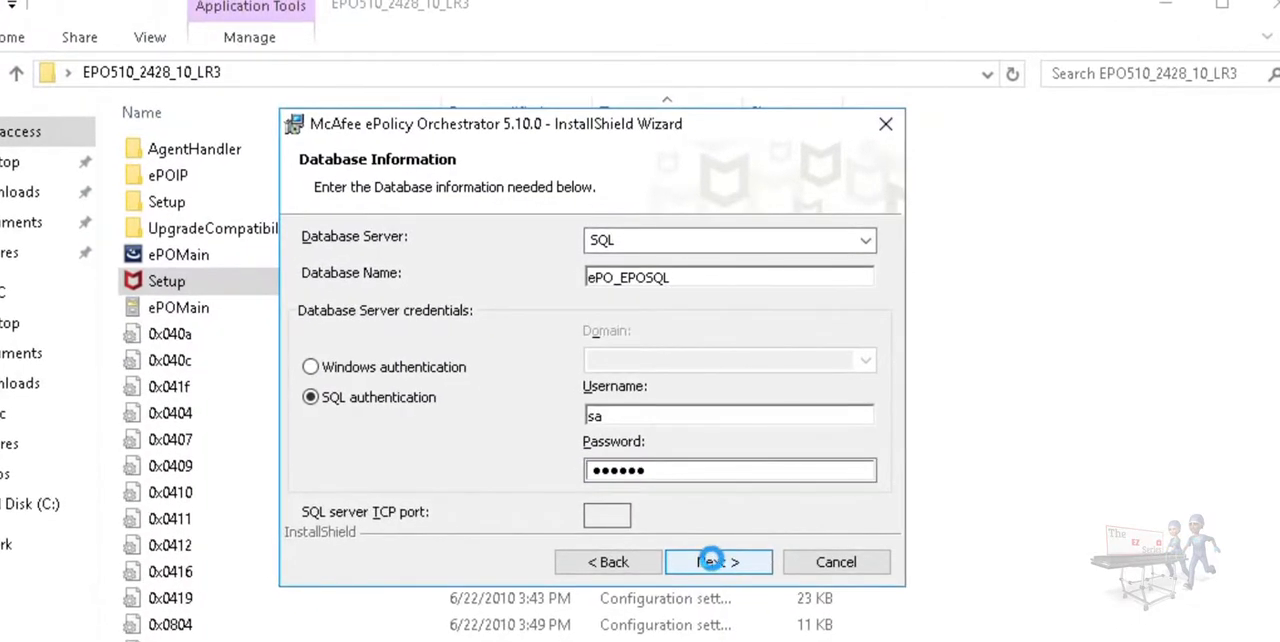
click(718, 560)
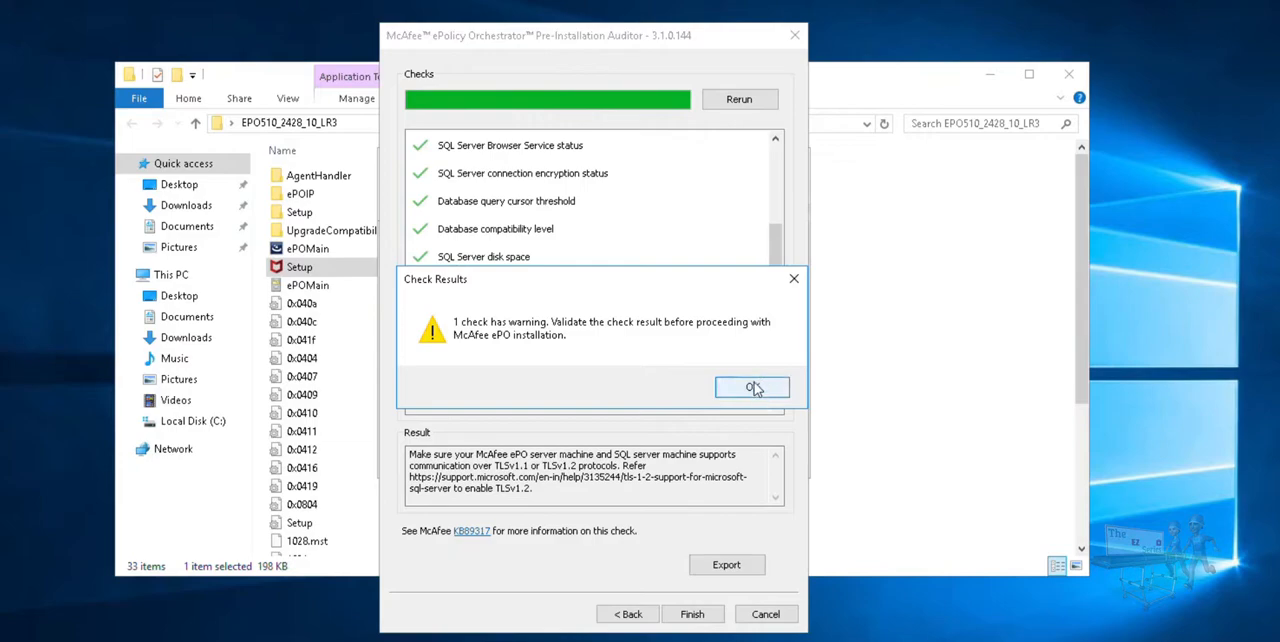
Step: Acknowledge the Pre-Installation Auditor's one-warning check result (2 GB RAM vs recommended)
click(752, 388)
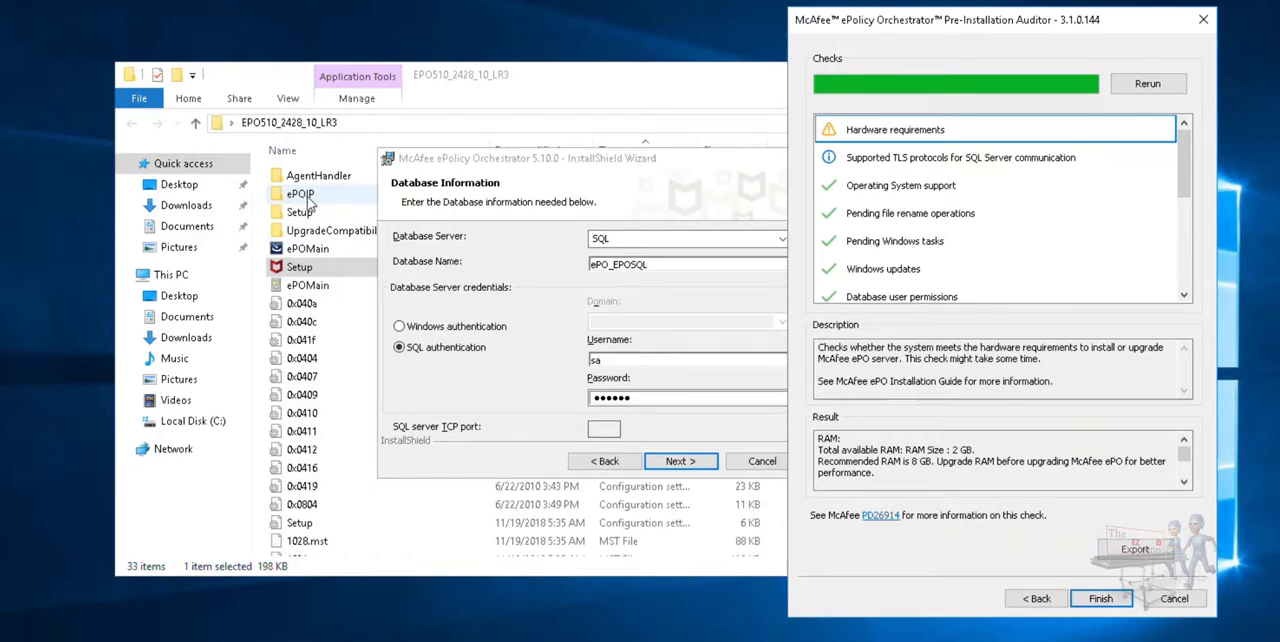
mouse_move(318, 204)
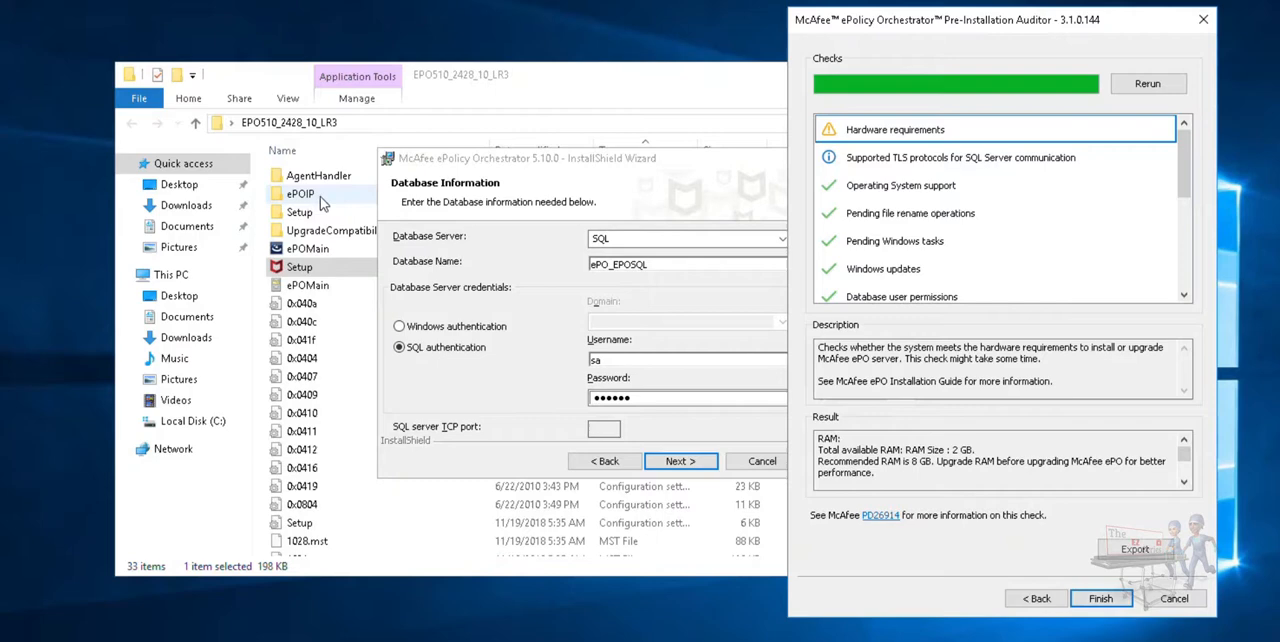
mouse_move(316, 202)
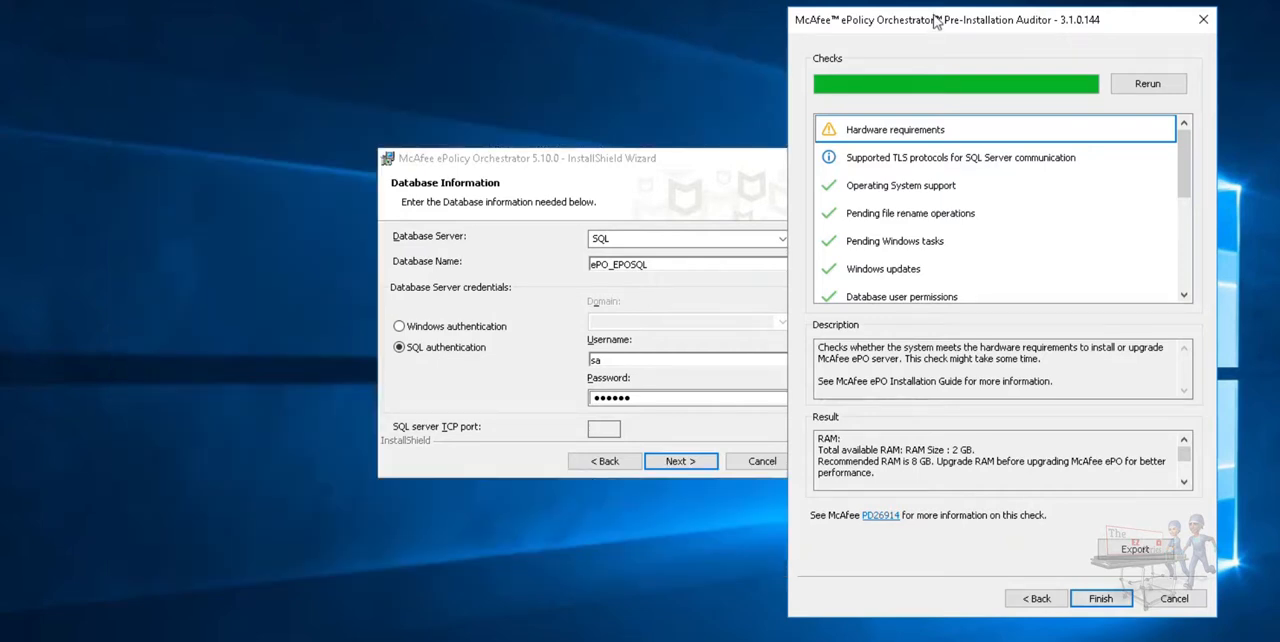
mouse_move(1104, 154)
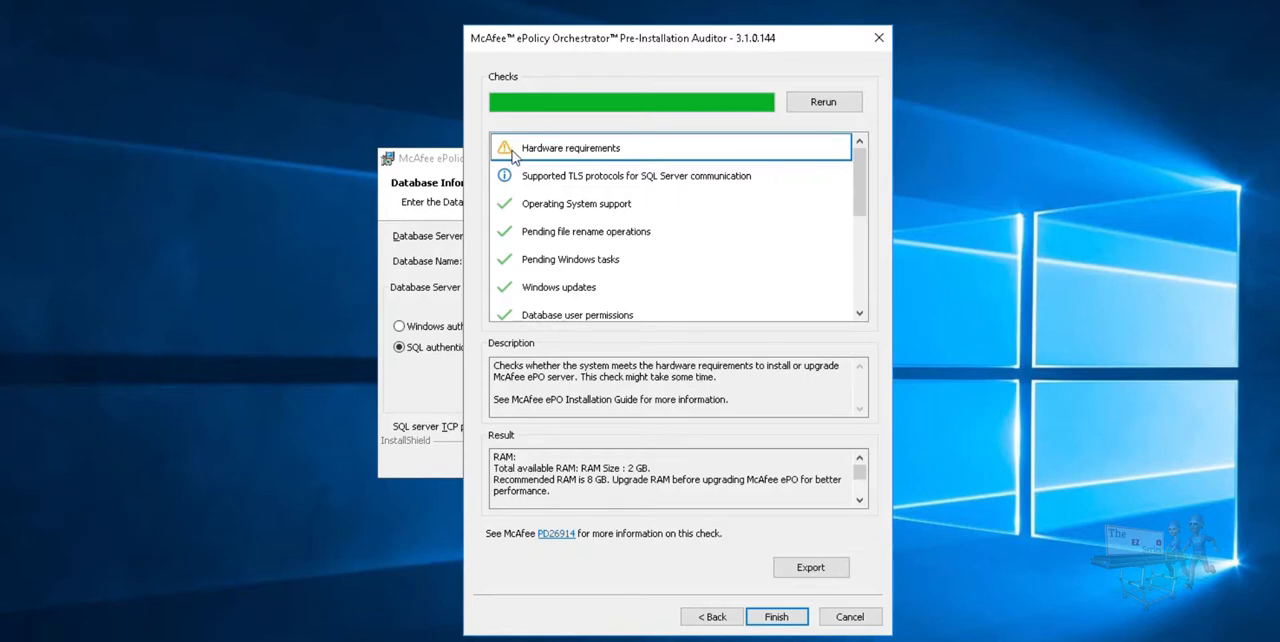
mouse_move(792, 360)
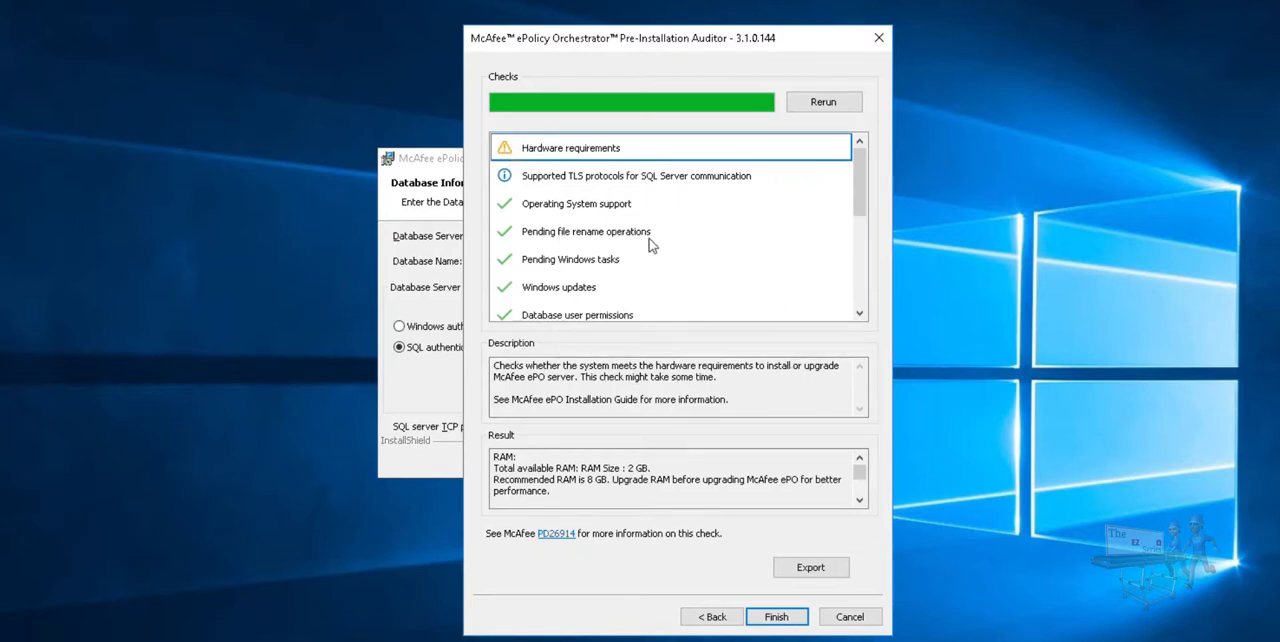
mouse_move(538, 274)
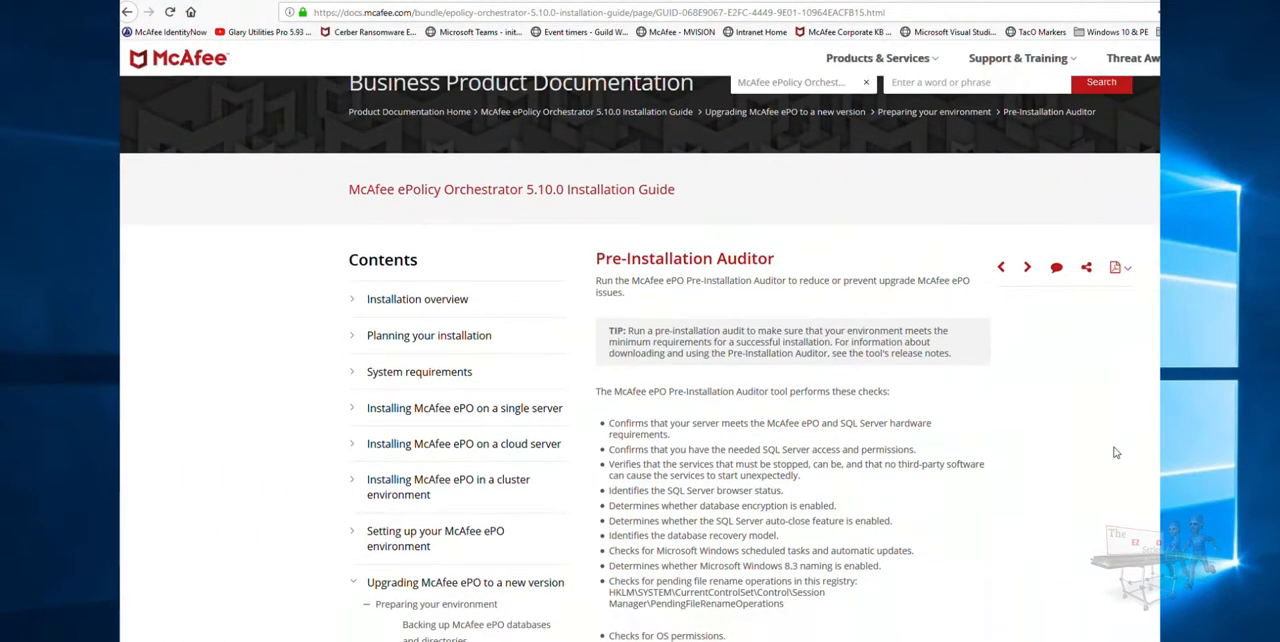
Step: Scroll through the Pre-Installation Auditor checks list in the ePO 5.10.0 Installation Guide
scroll(down, 3)
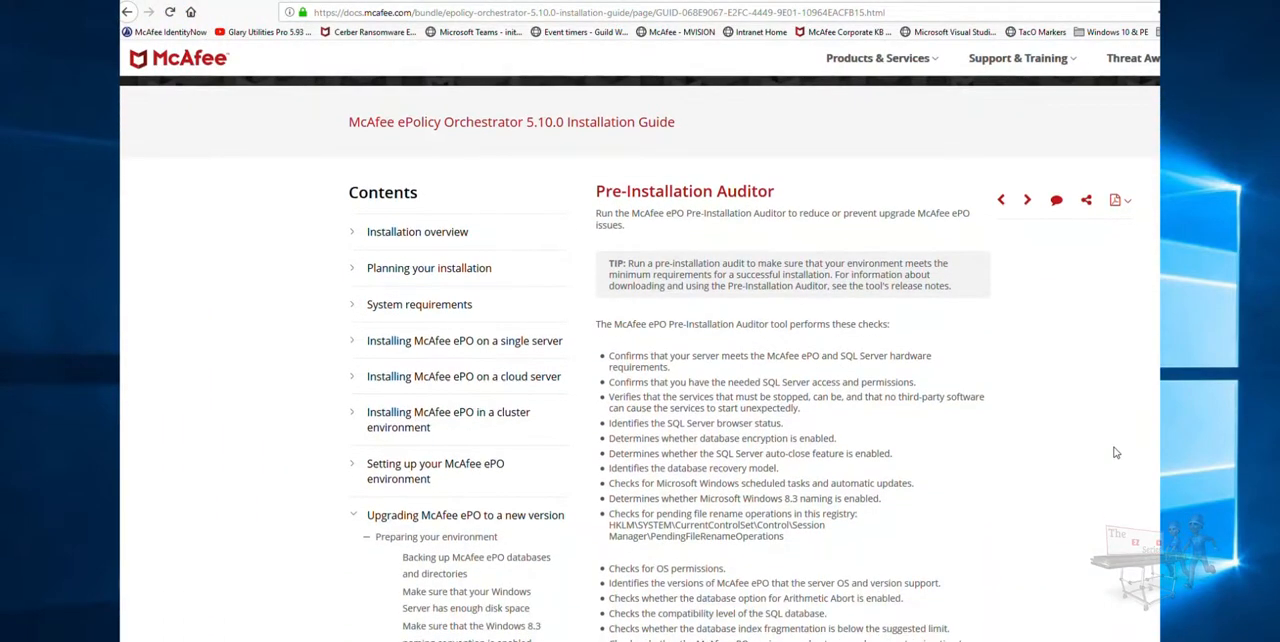
scroll(down, 3)
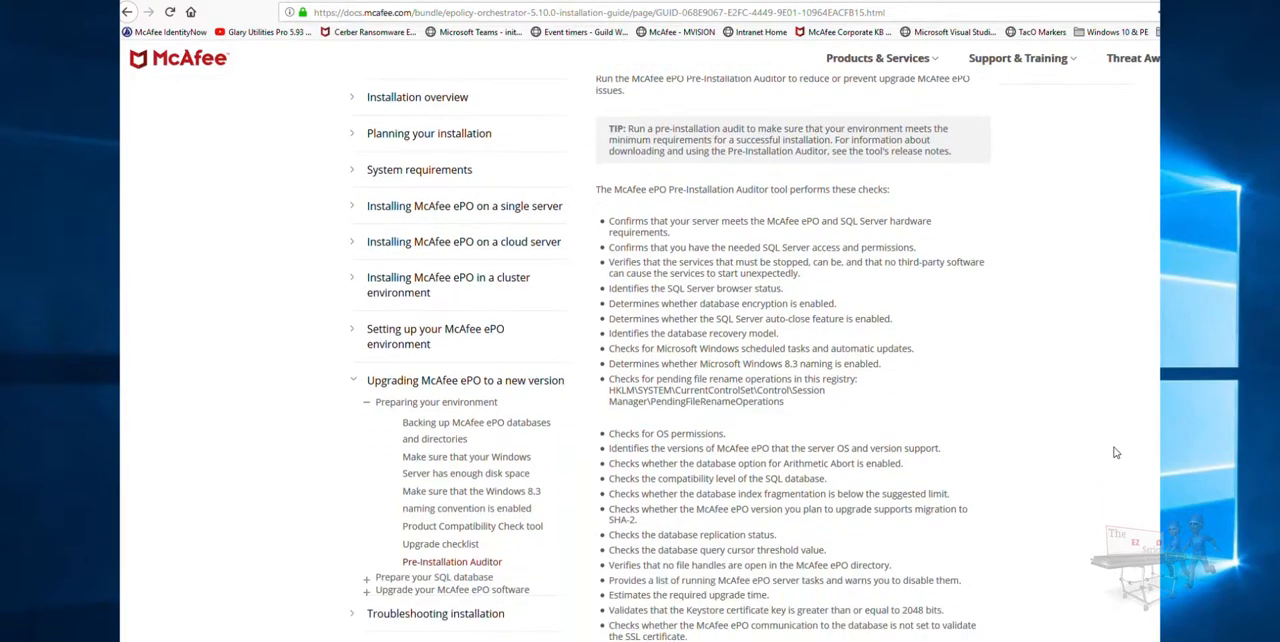
scroll(down, 3)
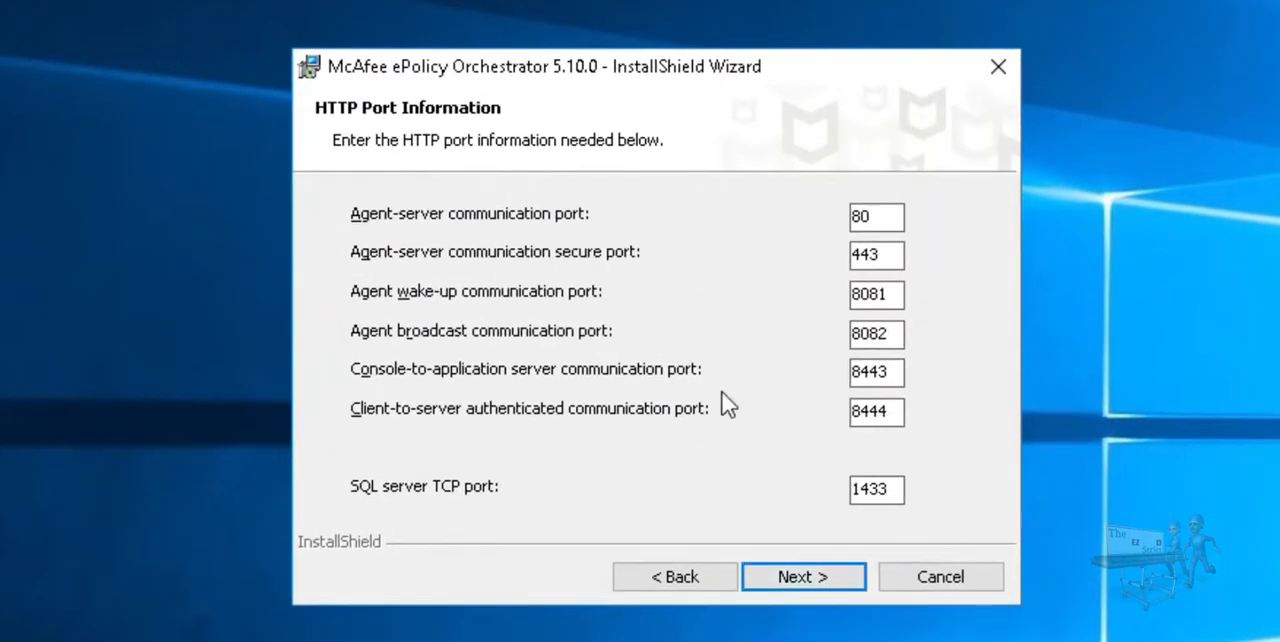
mouse_move(904, 492)
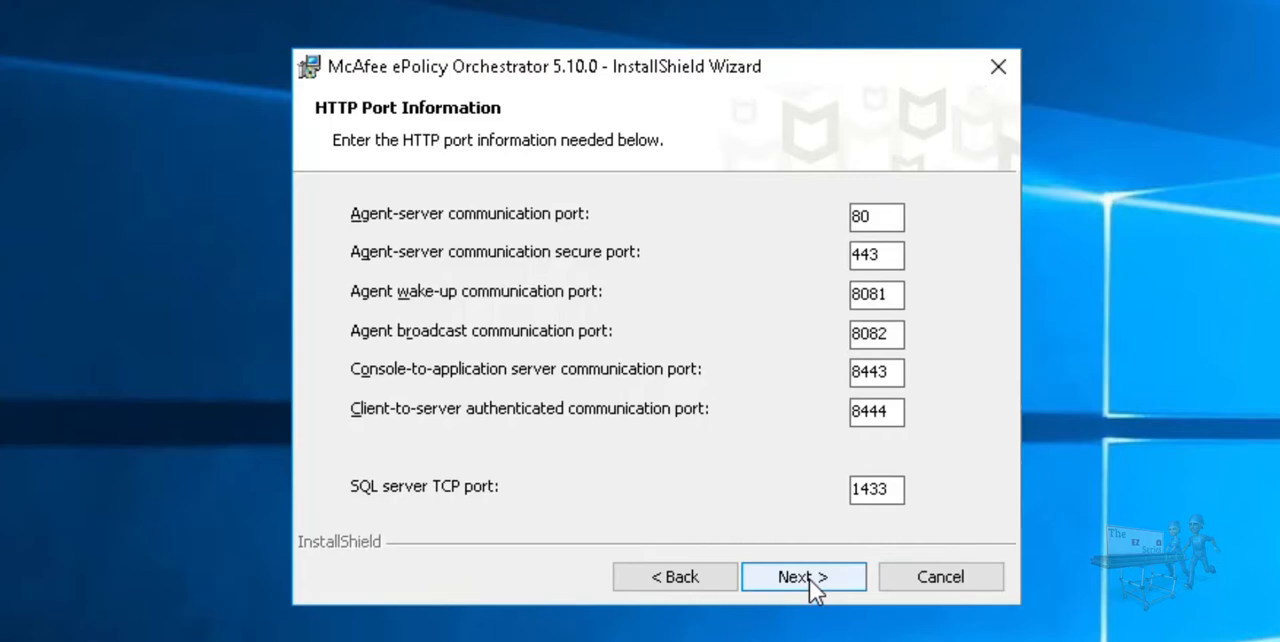
Step: Keep the default HTTP ports, including SQL server TCP port 1433, and continue
click(804, 576)
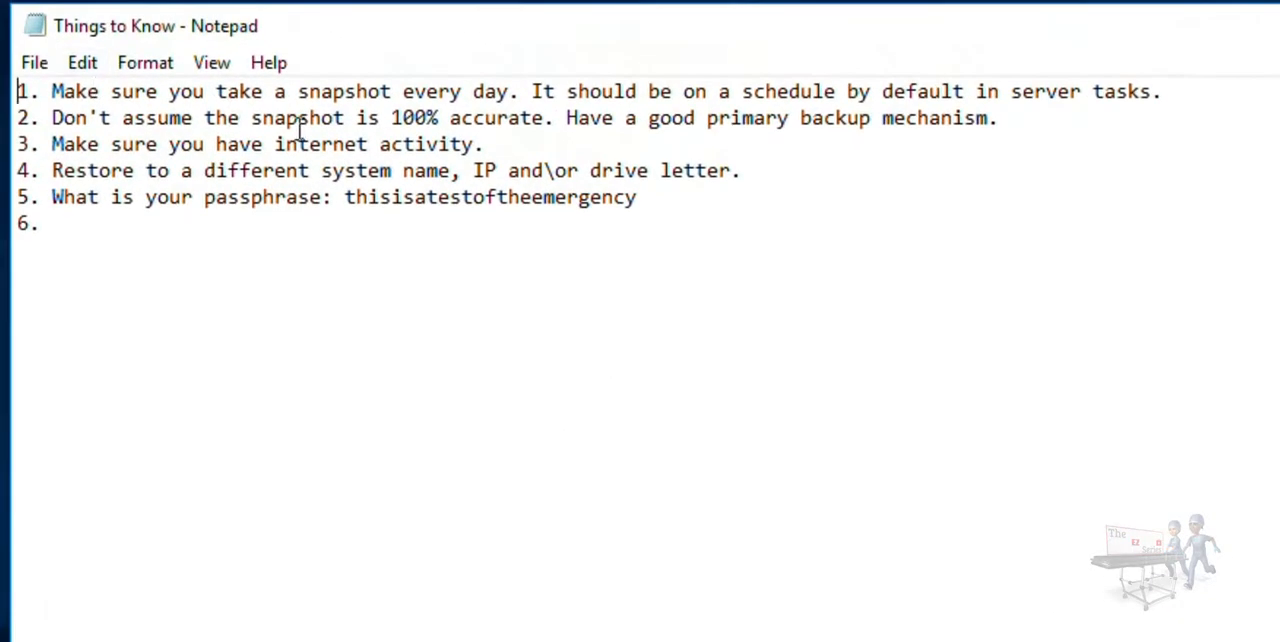
mouse_move(752, 56)
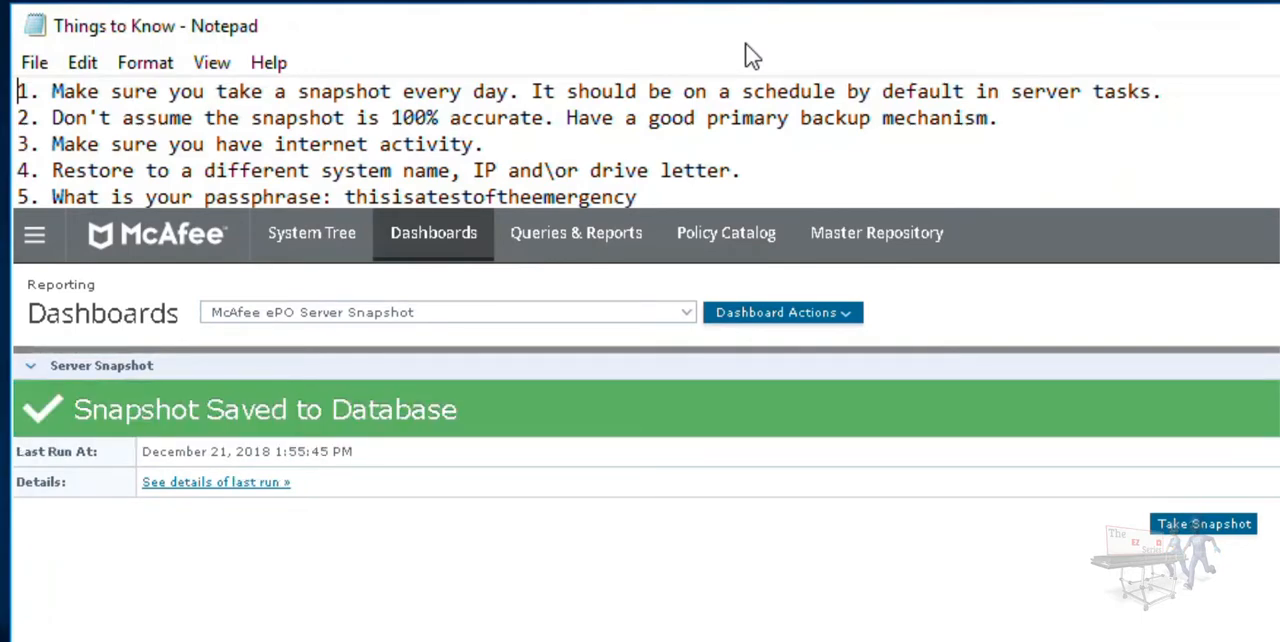
mouse_move(228, 460)
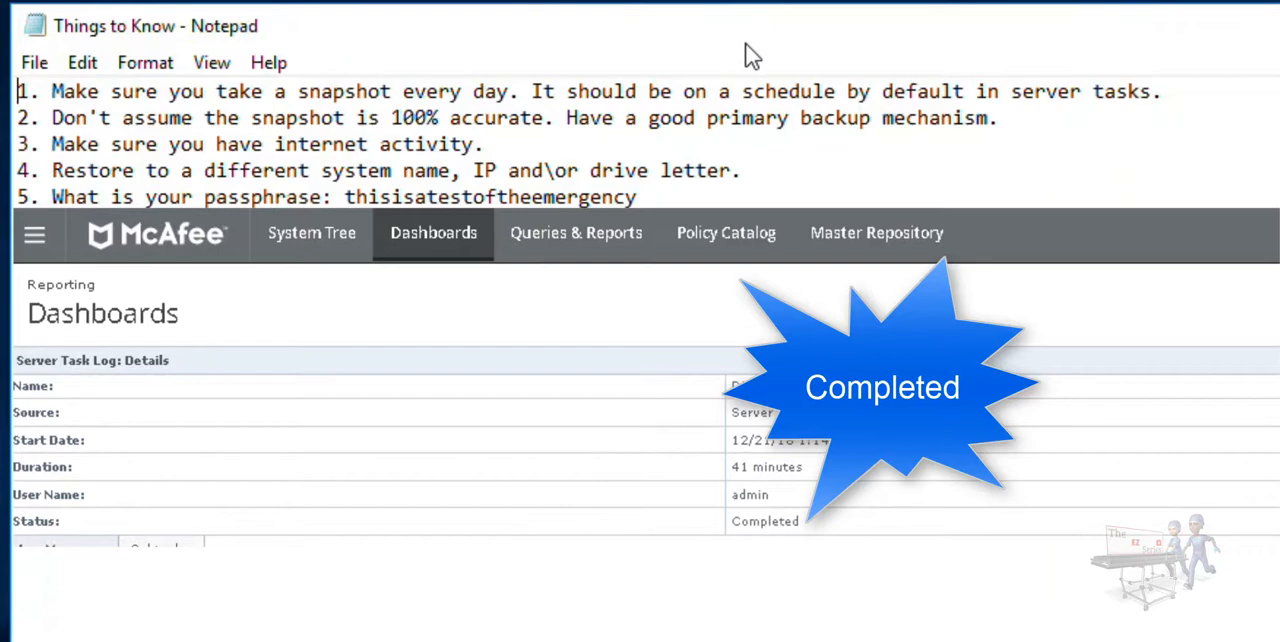
mouse_move(588, 12)
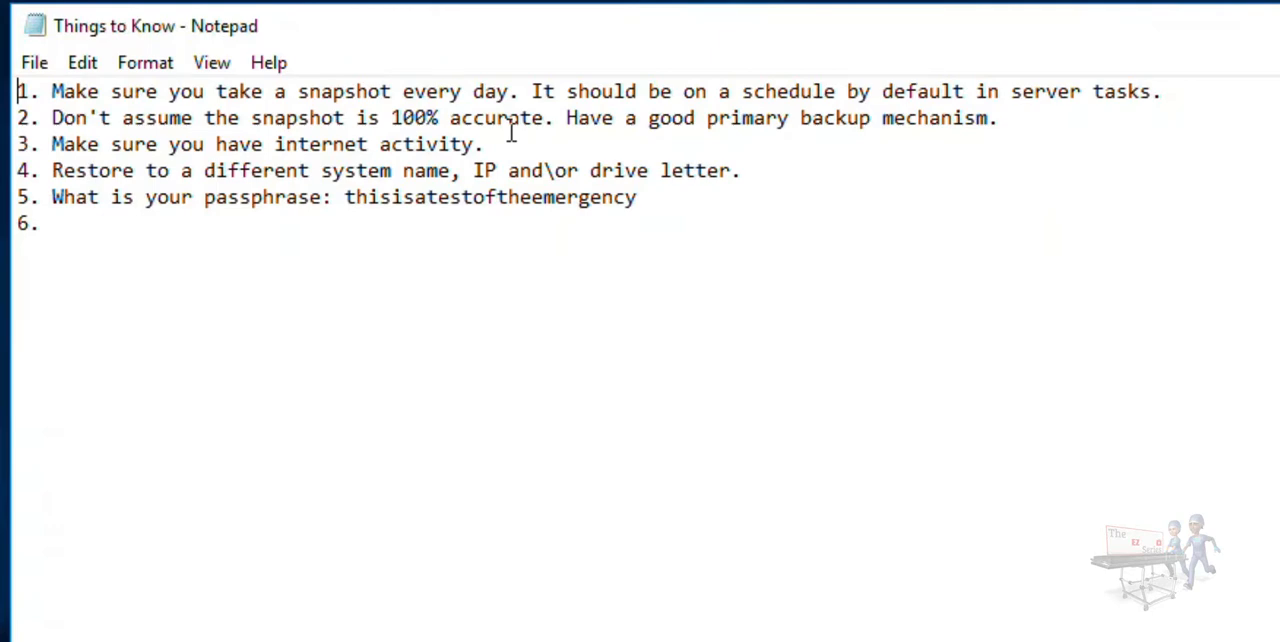
mouse_move(408, 170)
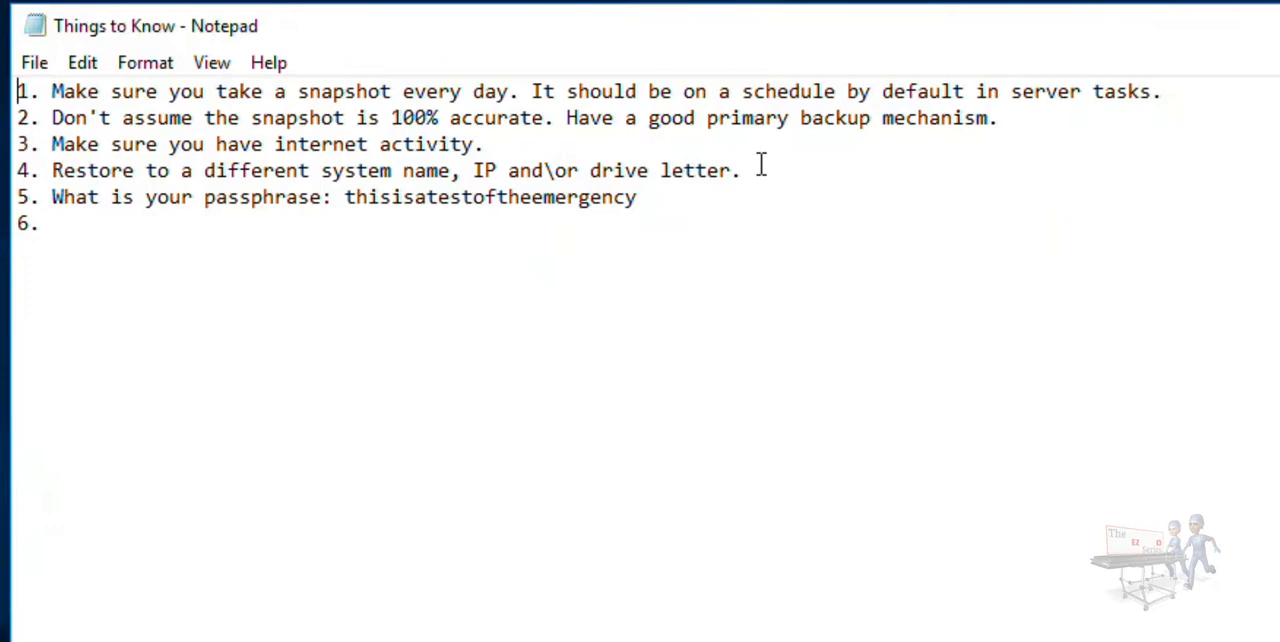
mouse_move(40, 150)
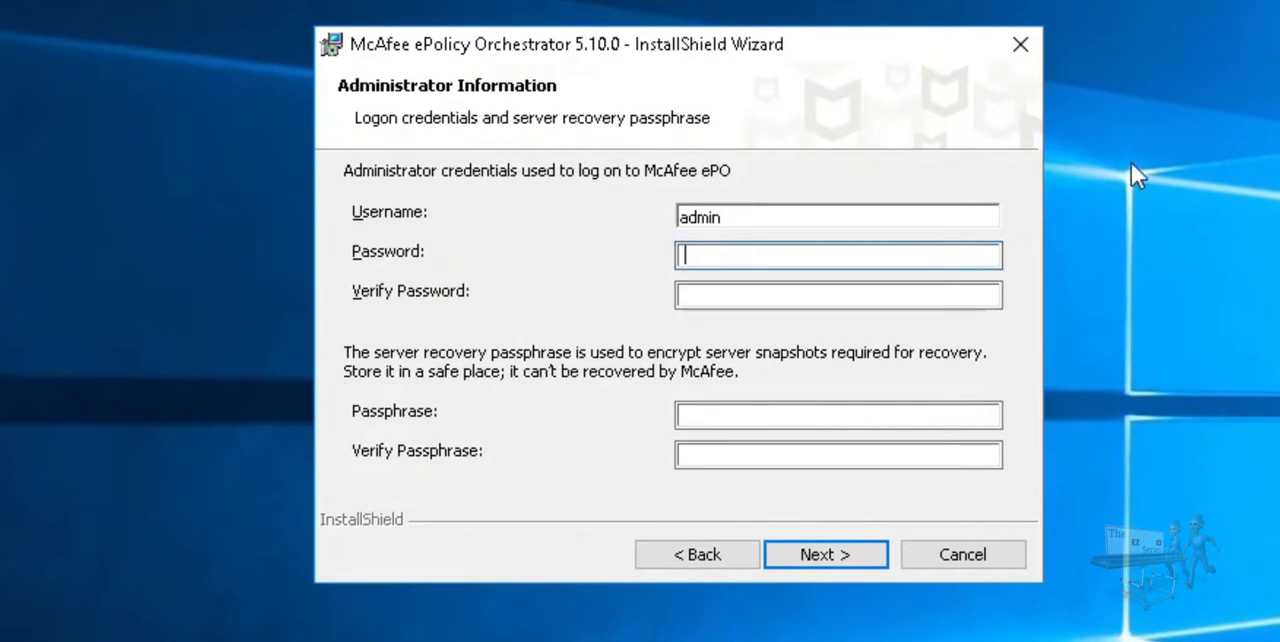
Step: Submit the admin password and server recovery passphrase on Administrator Information
text(••)
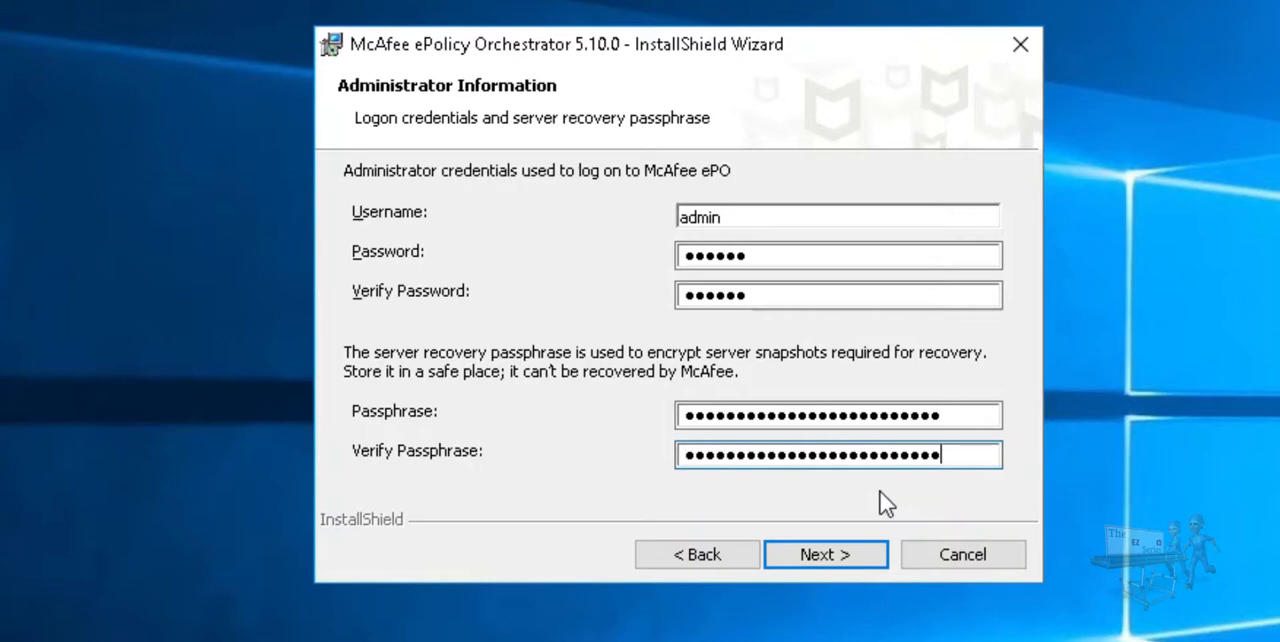
click(826, 554)
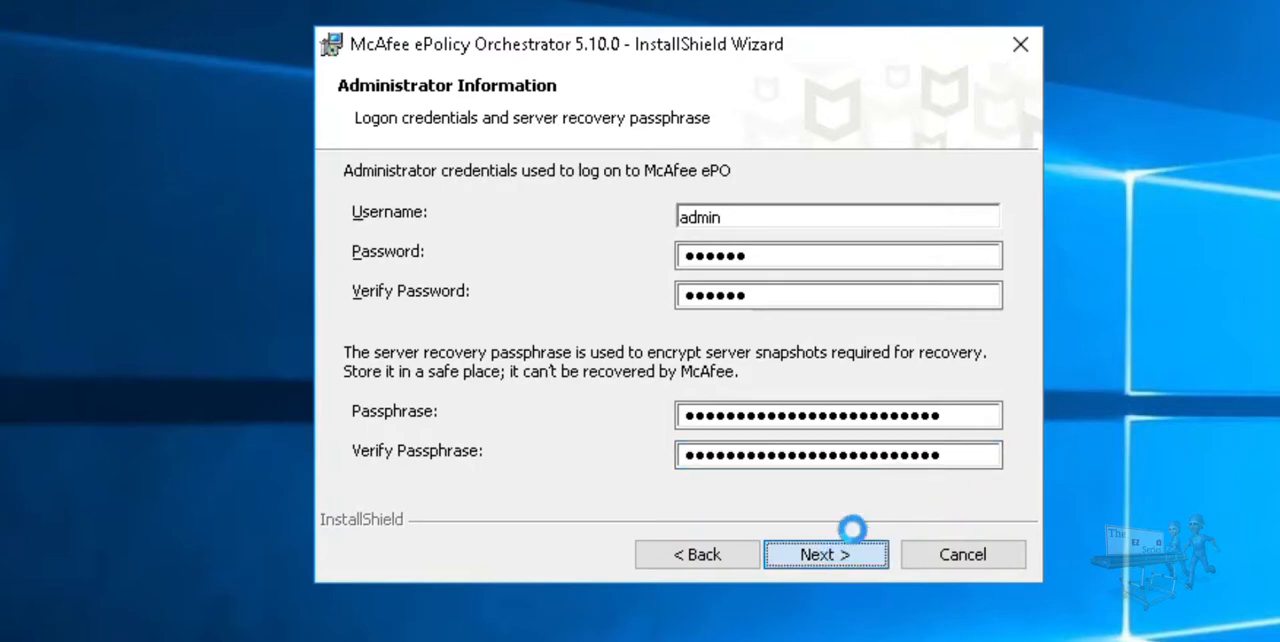
click(826, 554)
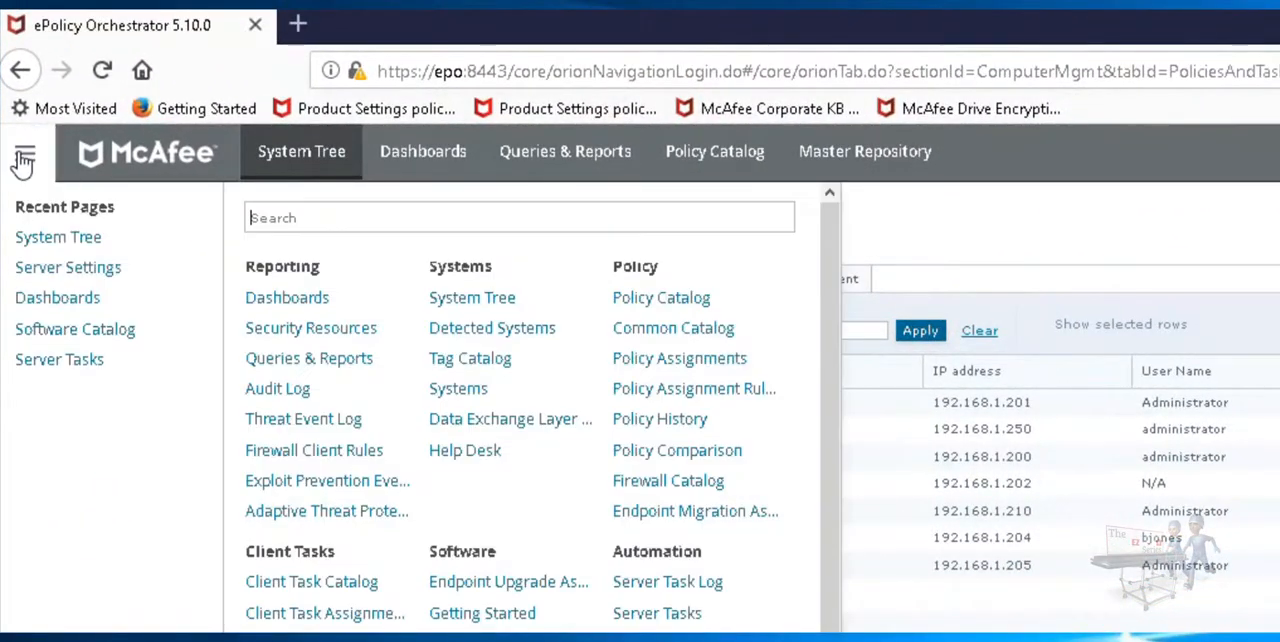
Step: Show the Disaster Recovery category in ePO Server Settings where the snapshot passphrase is set
scroll(down, 3)
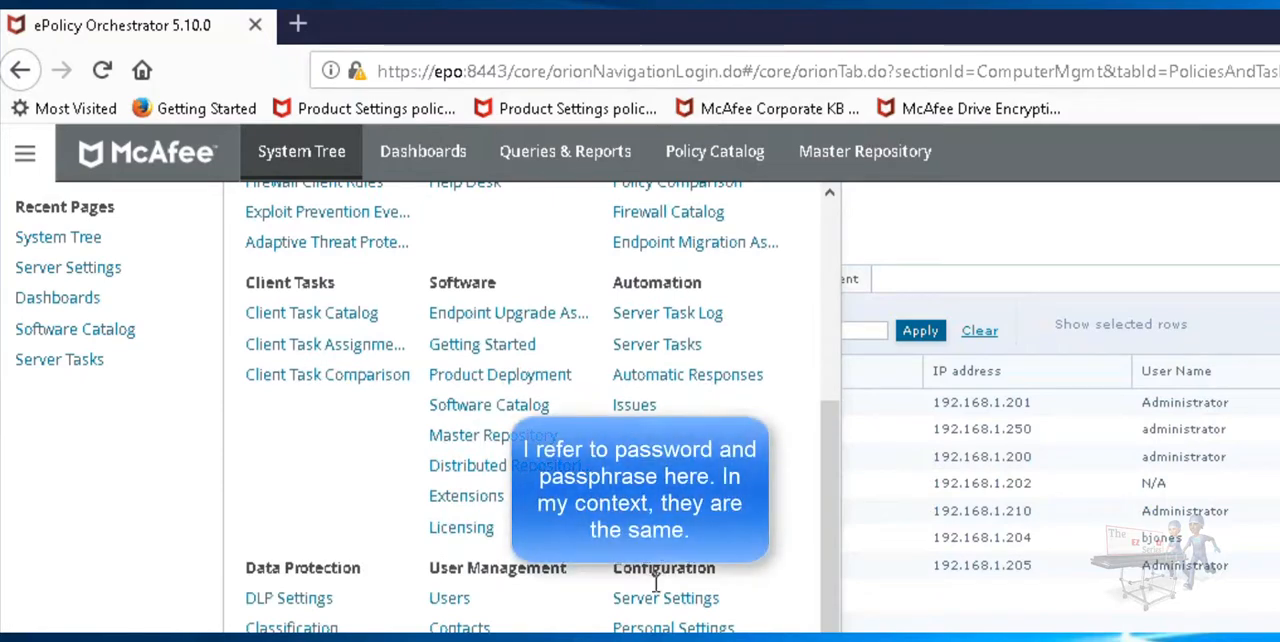
click(664, 596)
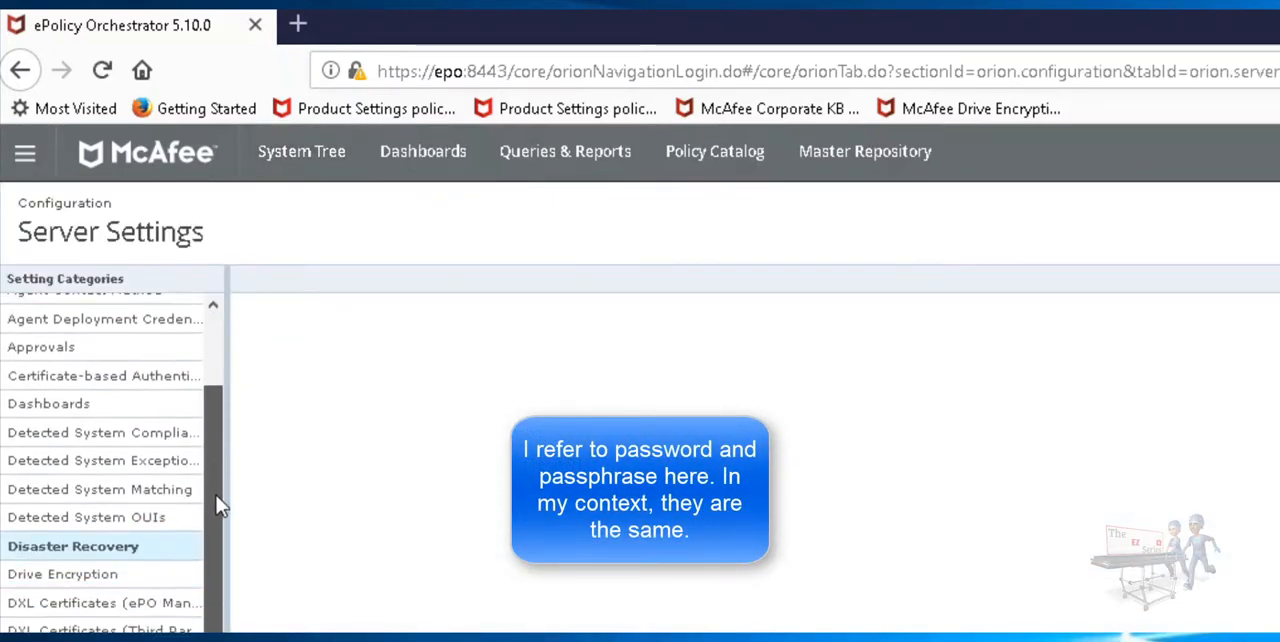
click(72, 546)
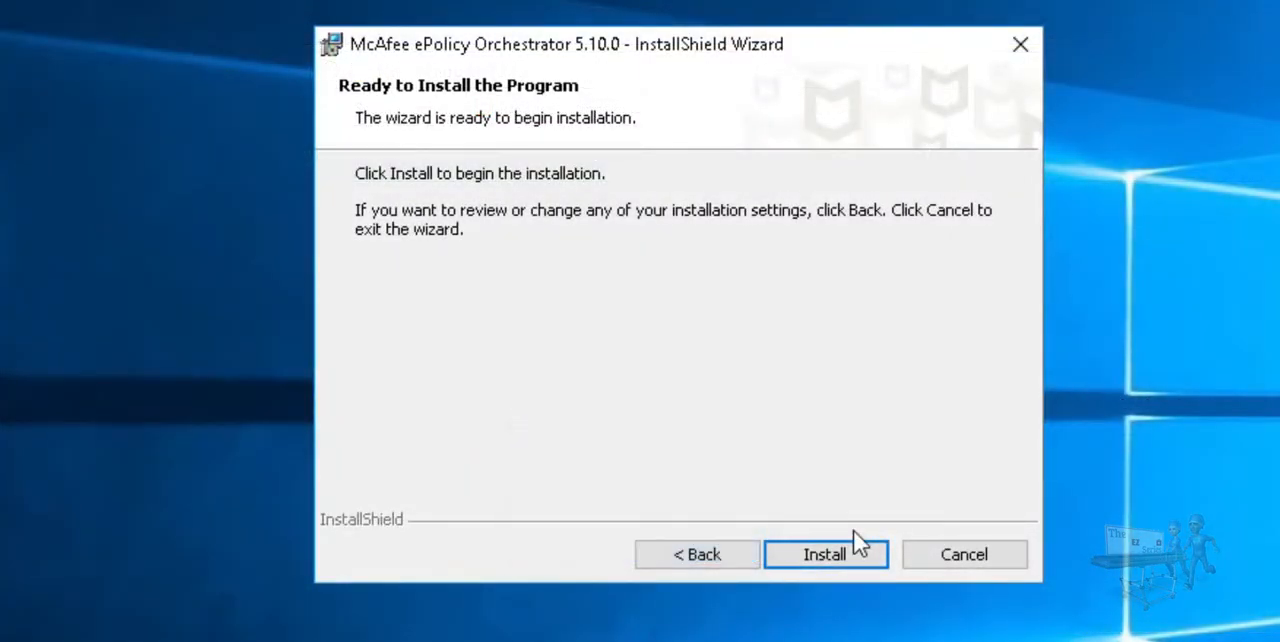
mouse_move(920, 508)
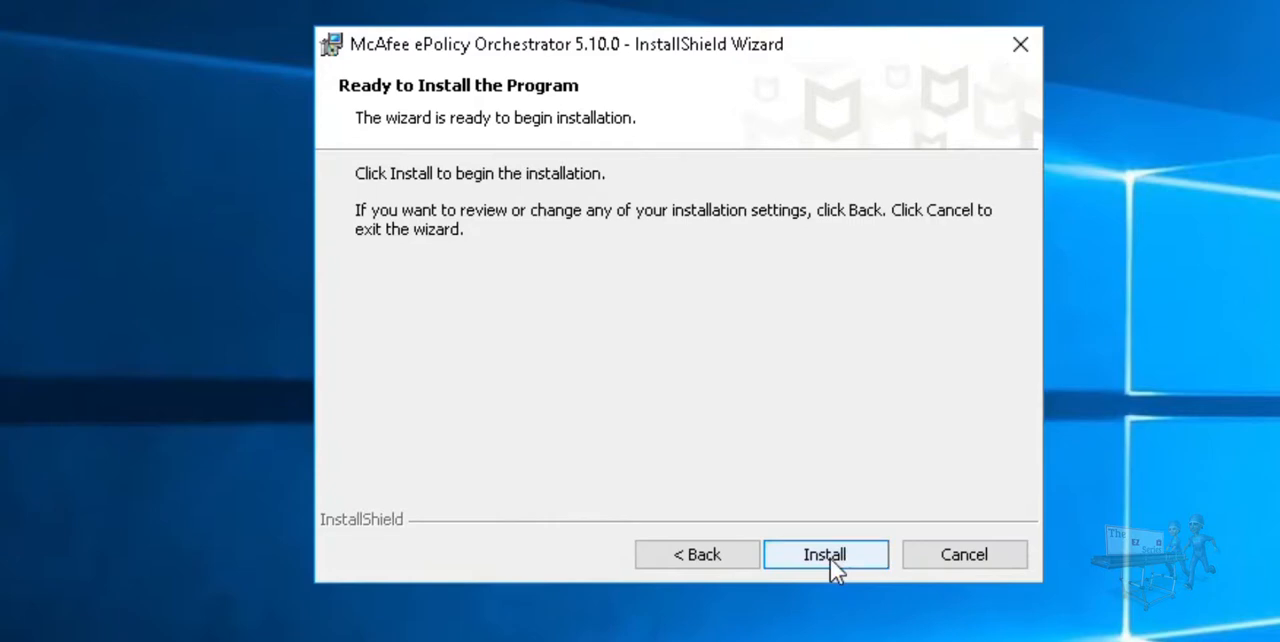
Step: Begin the ePolicy Orchestrator restore install and let the wizard run to the Completed page
click(824, 554)
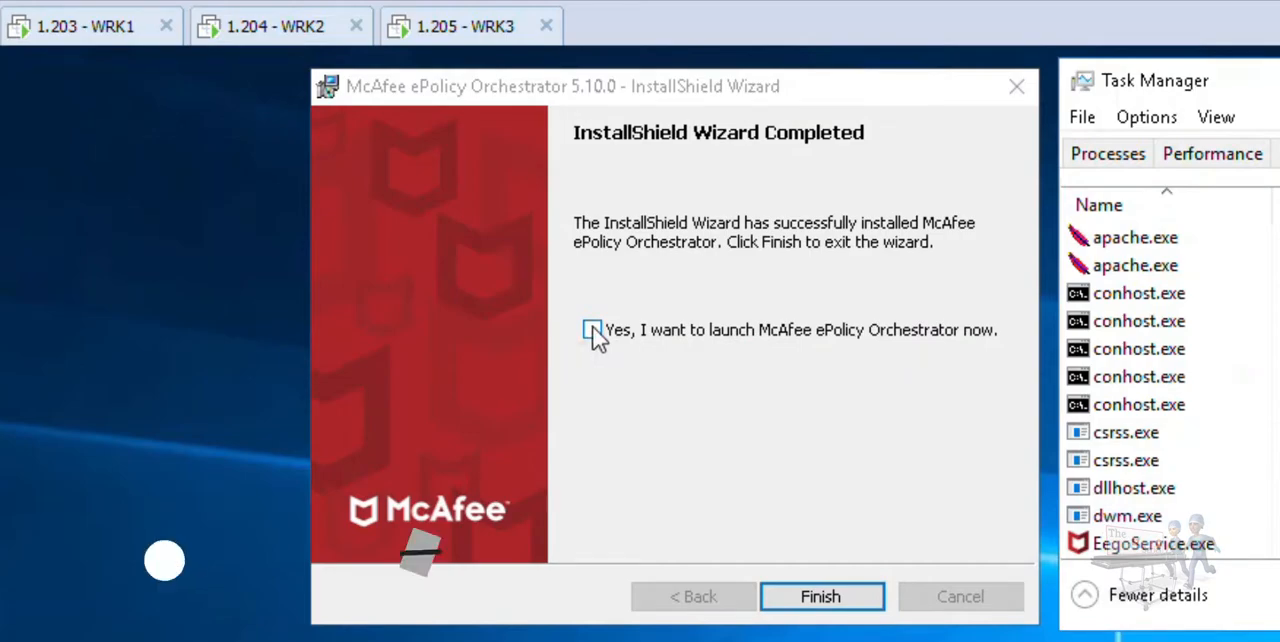
Step: Review Task Manager's Details process list to confirm apache.exe and rotatelogs.exe are running
click(592, 328)
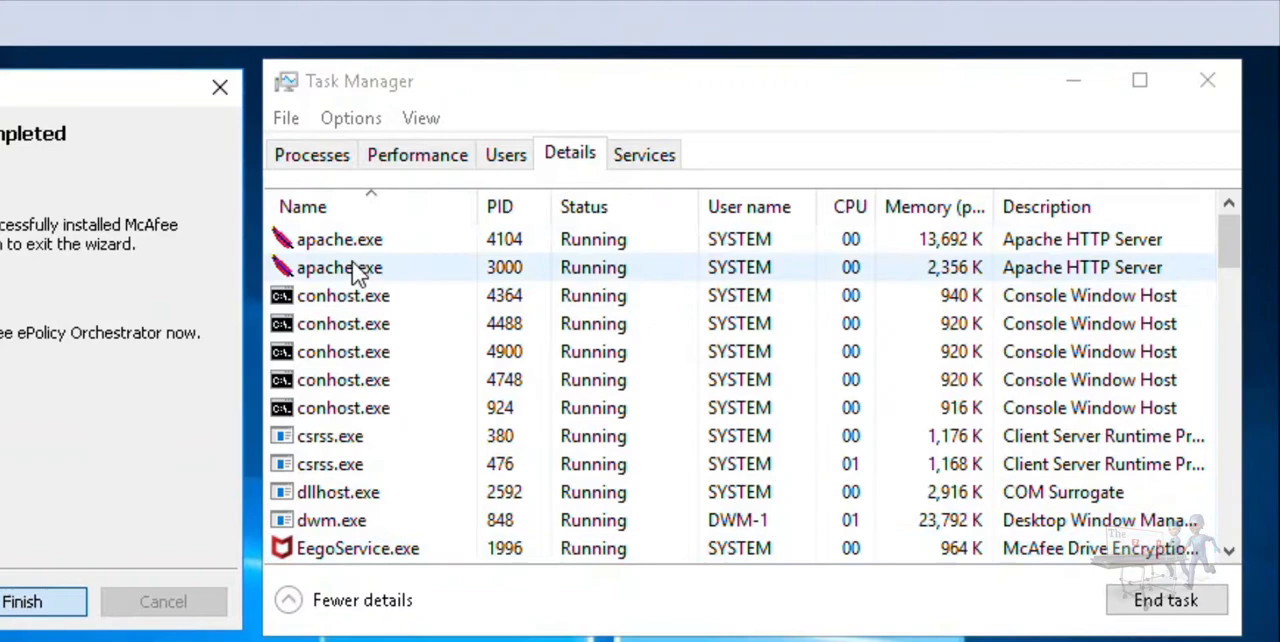
scroll(down, 3)
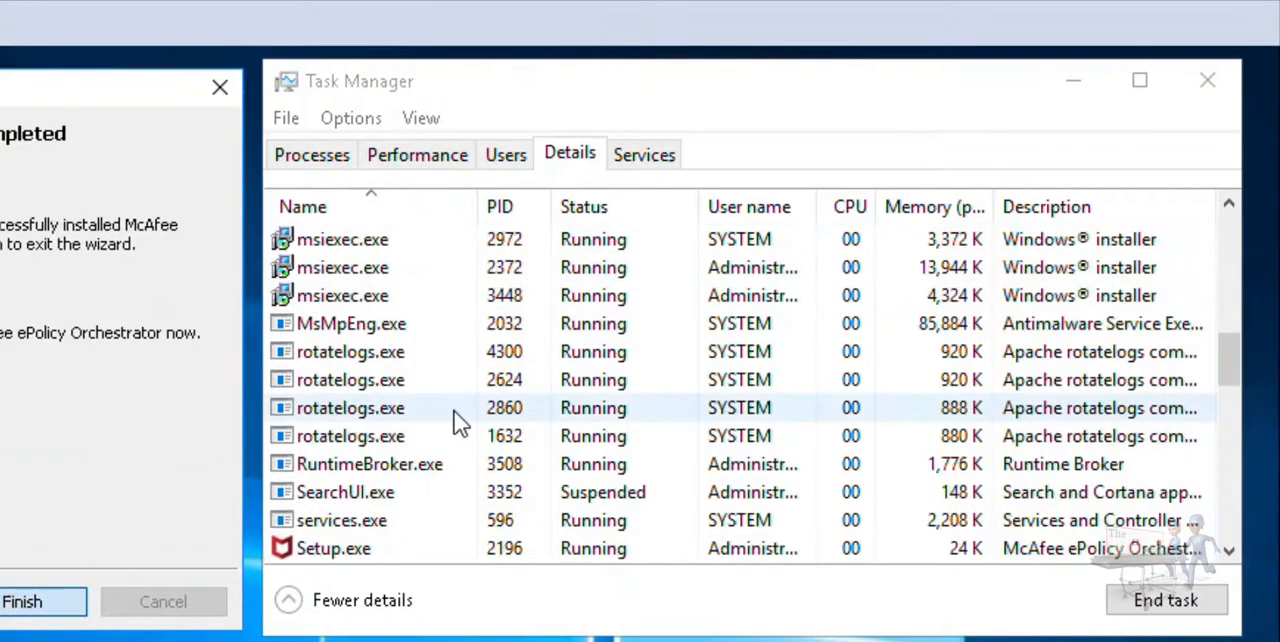
scroll(down, 3)
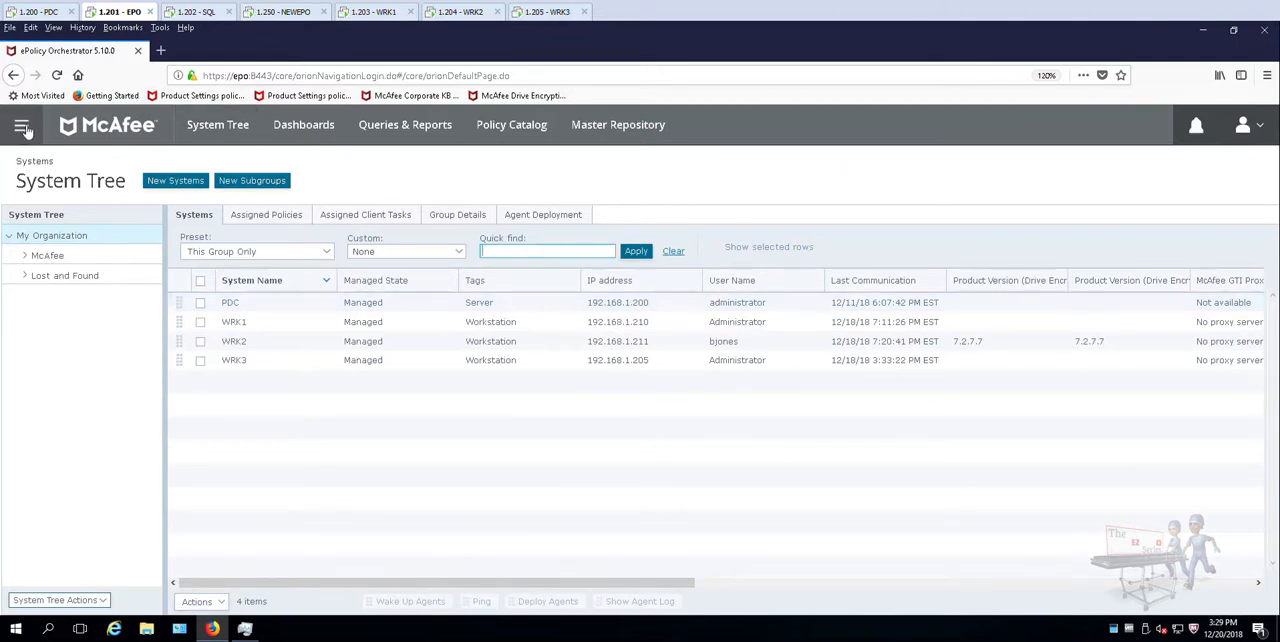
Step: Show the console's main menu with Reporting, Systems, Policy, Data Protection and Configuration sections
click(22, 124)
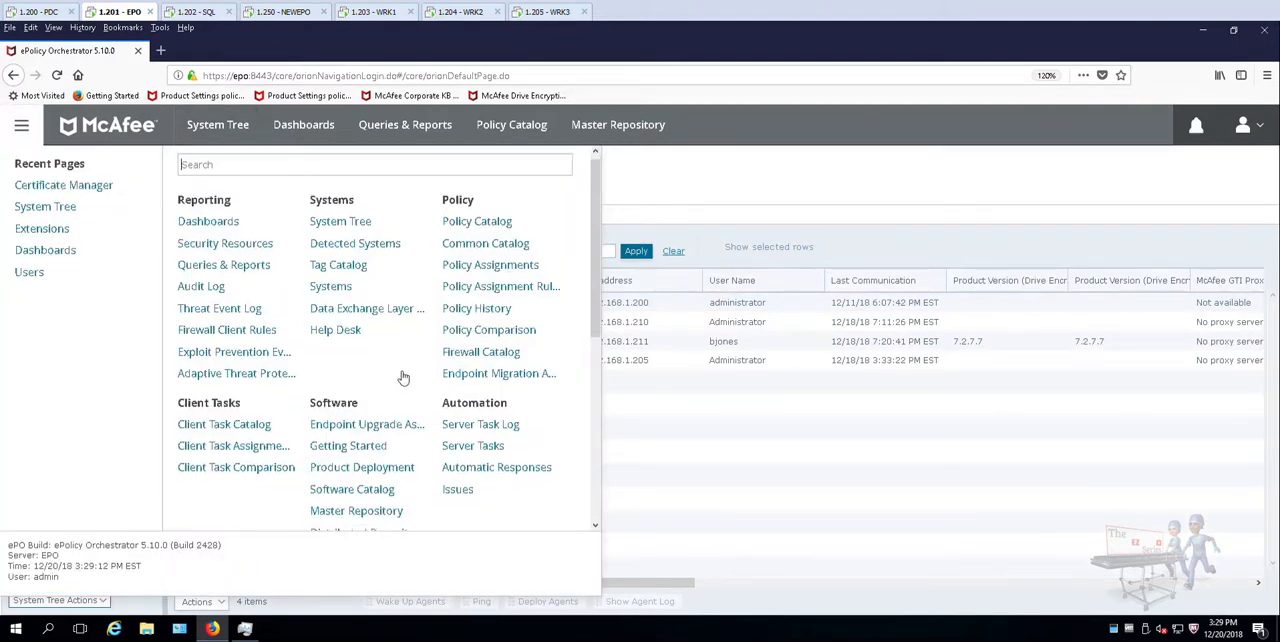
scroll(down, 3)
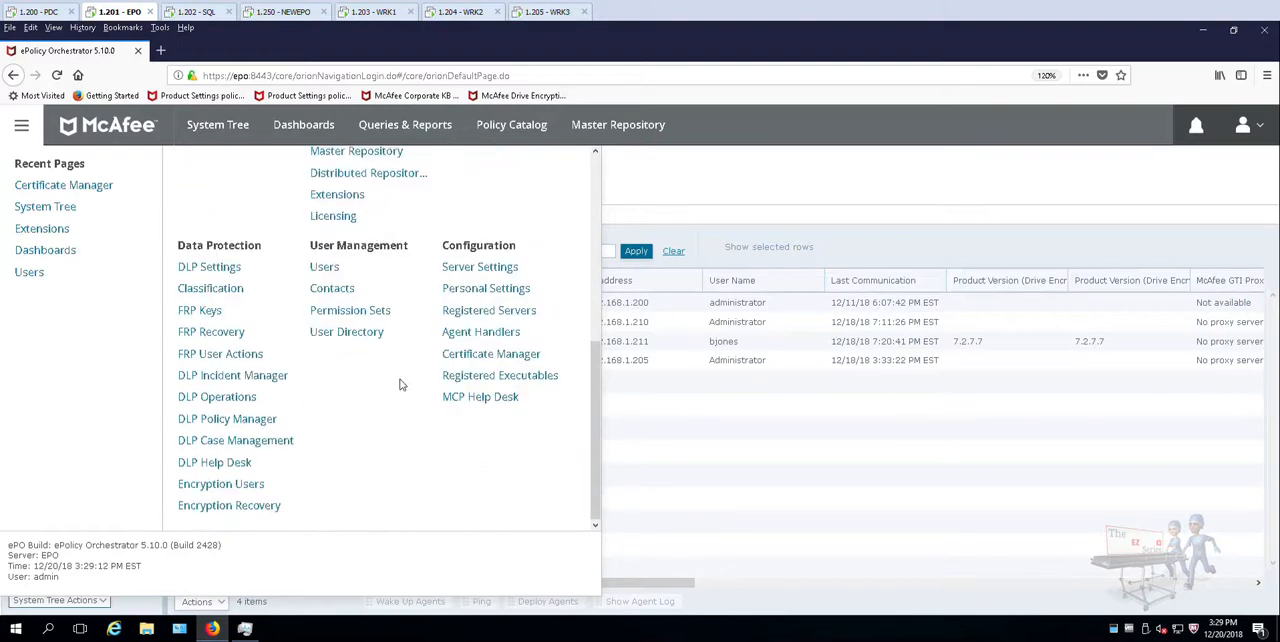
mouse_move(380, 448)
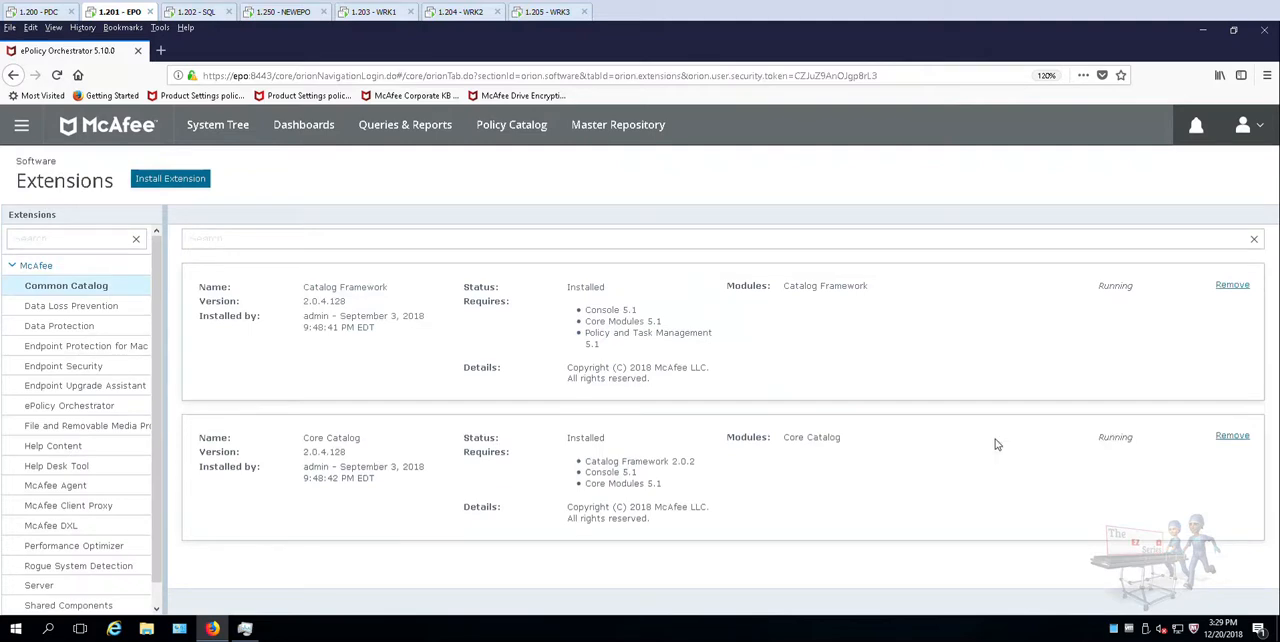
Step: Check Catalog Framework, Help Content, Help Desk Tool, McAfee DXL and Rogue System Detection extension statuses
double_click(1114, 284)
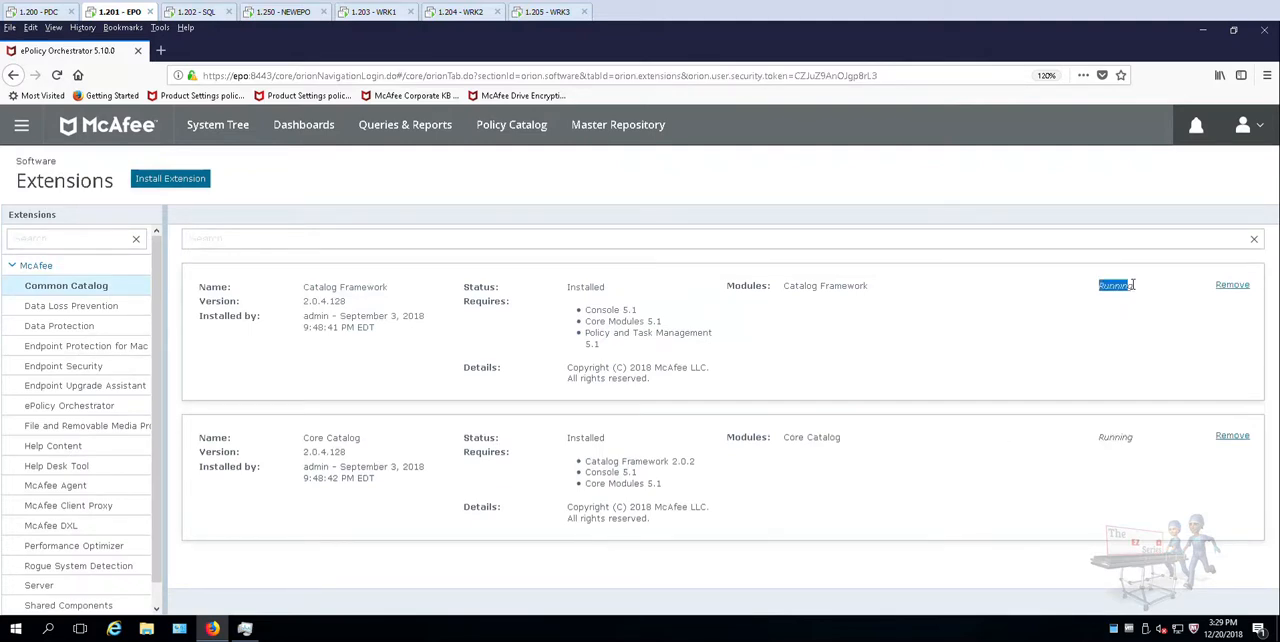
mouse_move(70, 306)
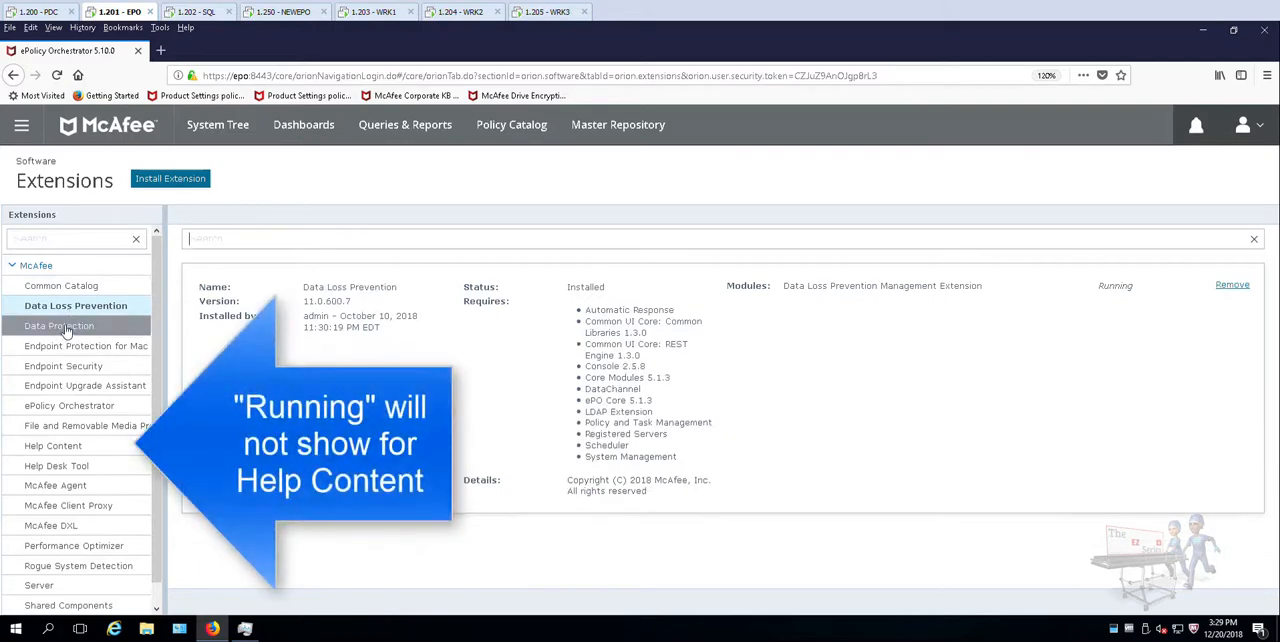
click(56, 444)
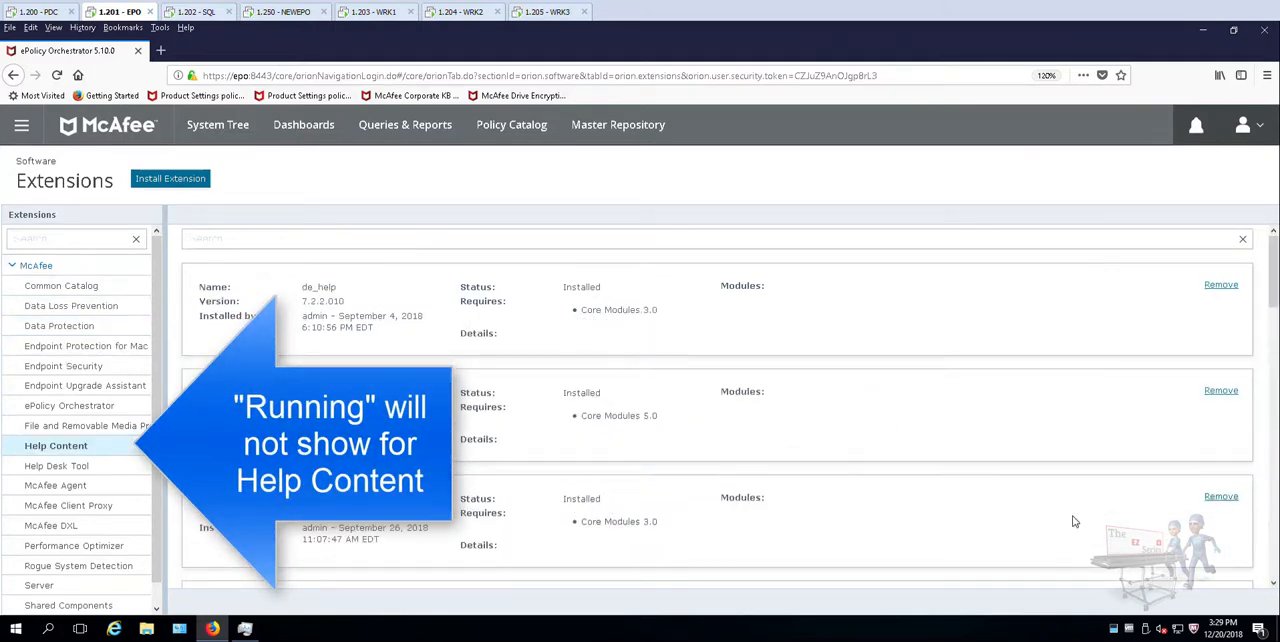
click(60, 464)
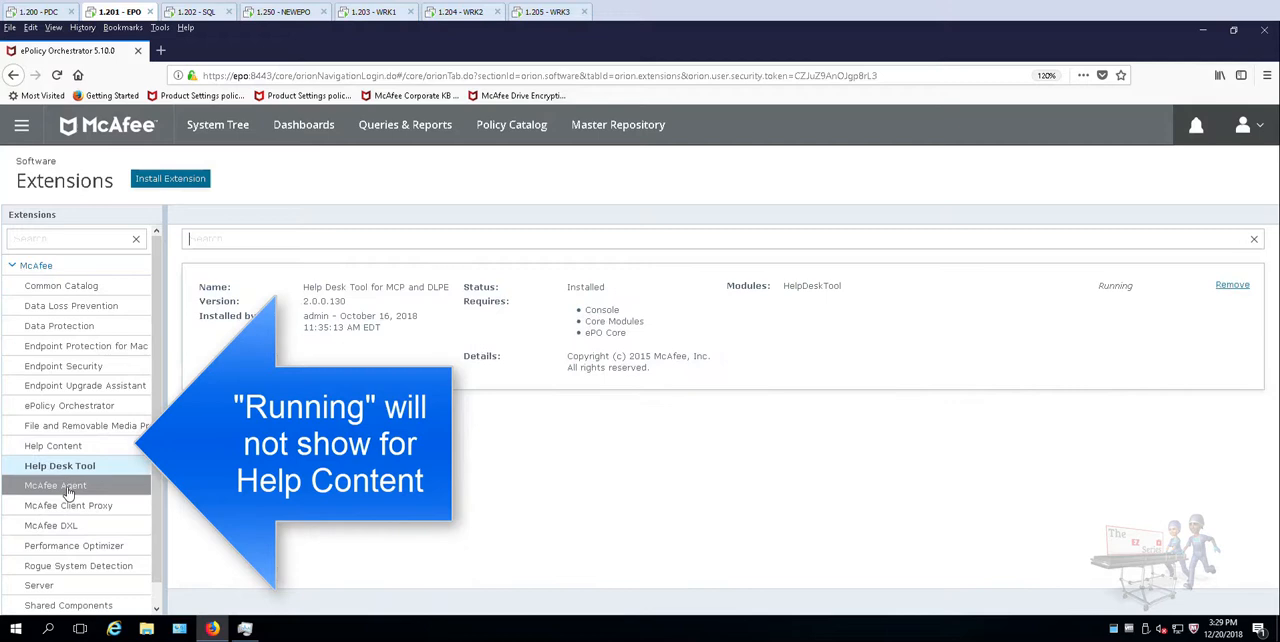
click(56, 484)
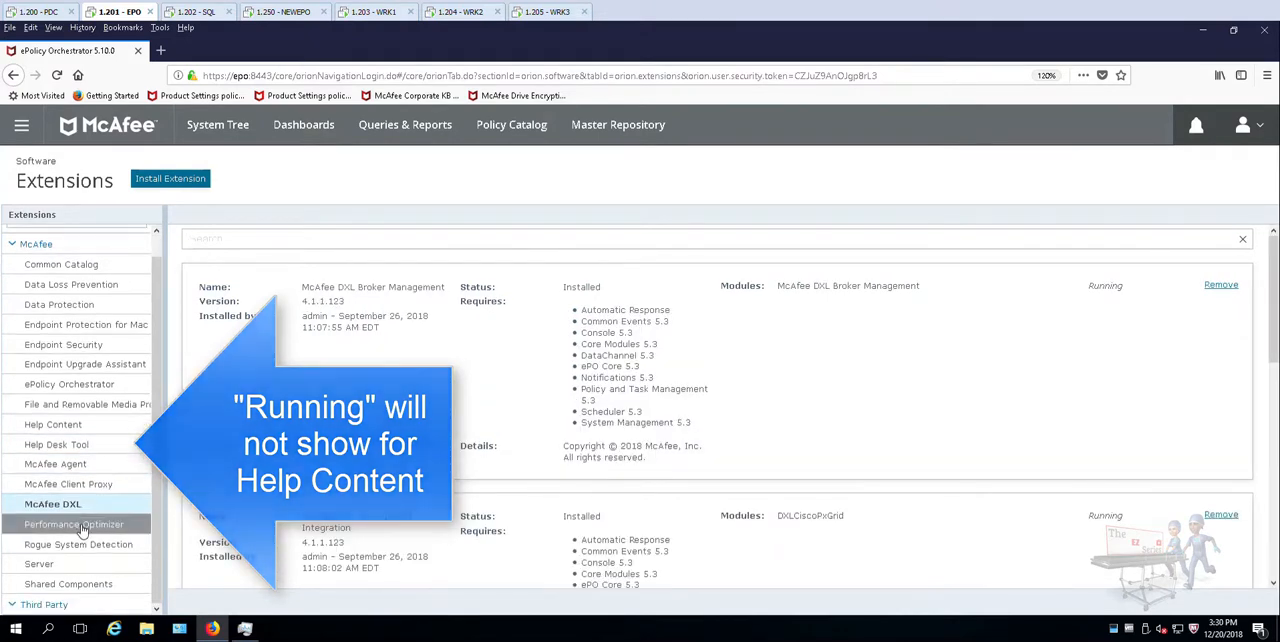
click(84, 544)
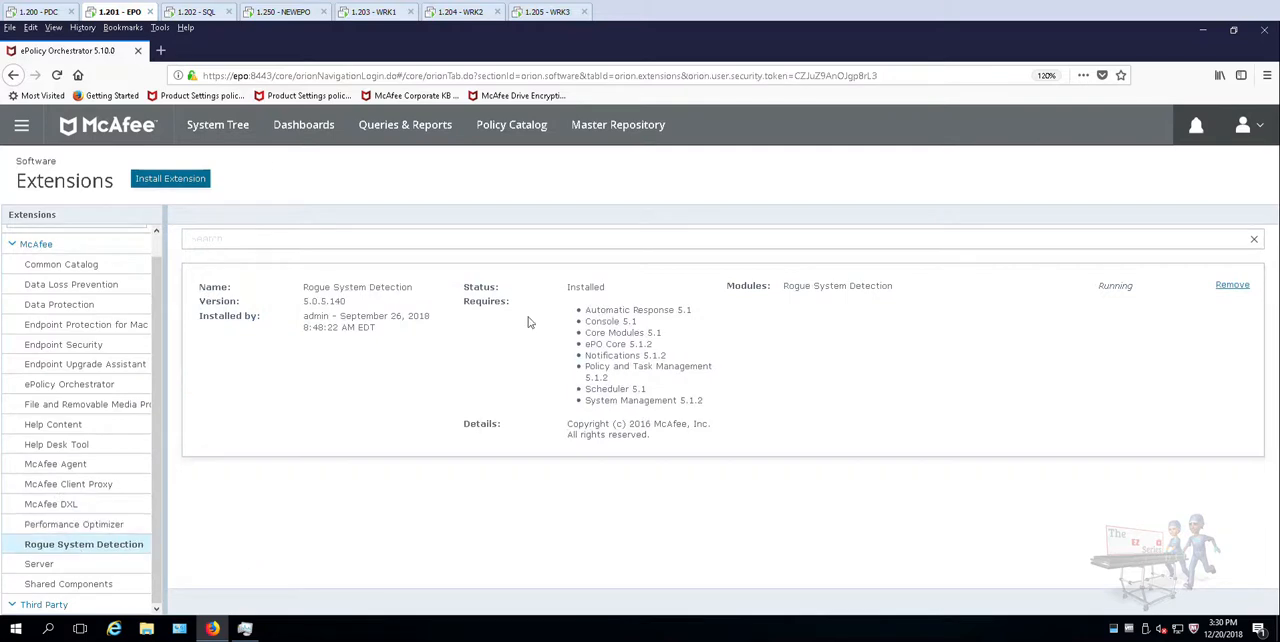
mouse_move(634, 266)
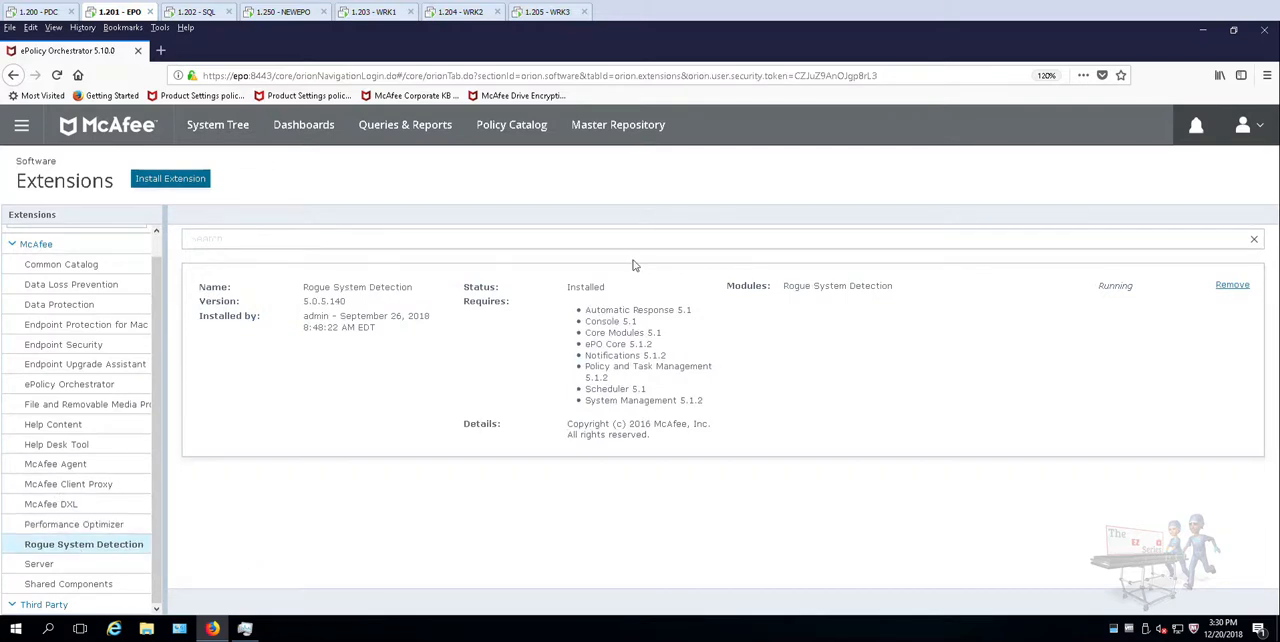